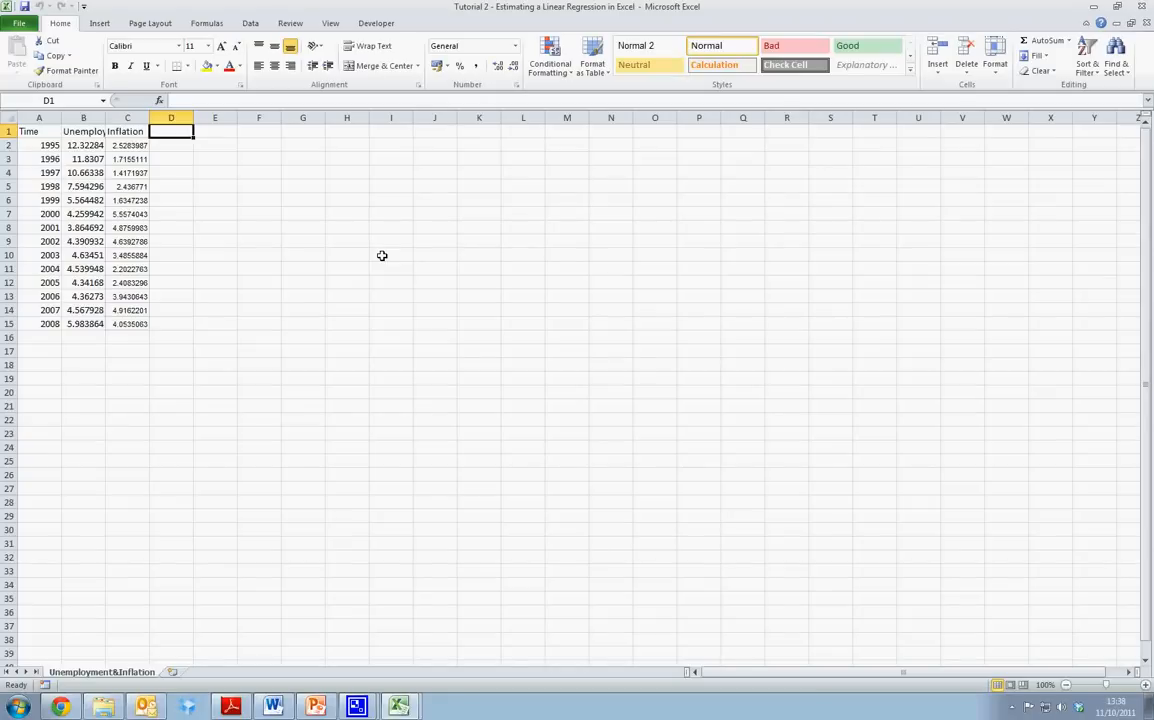
mouse_move(241, 236)
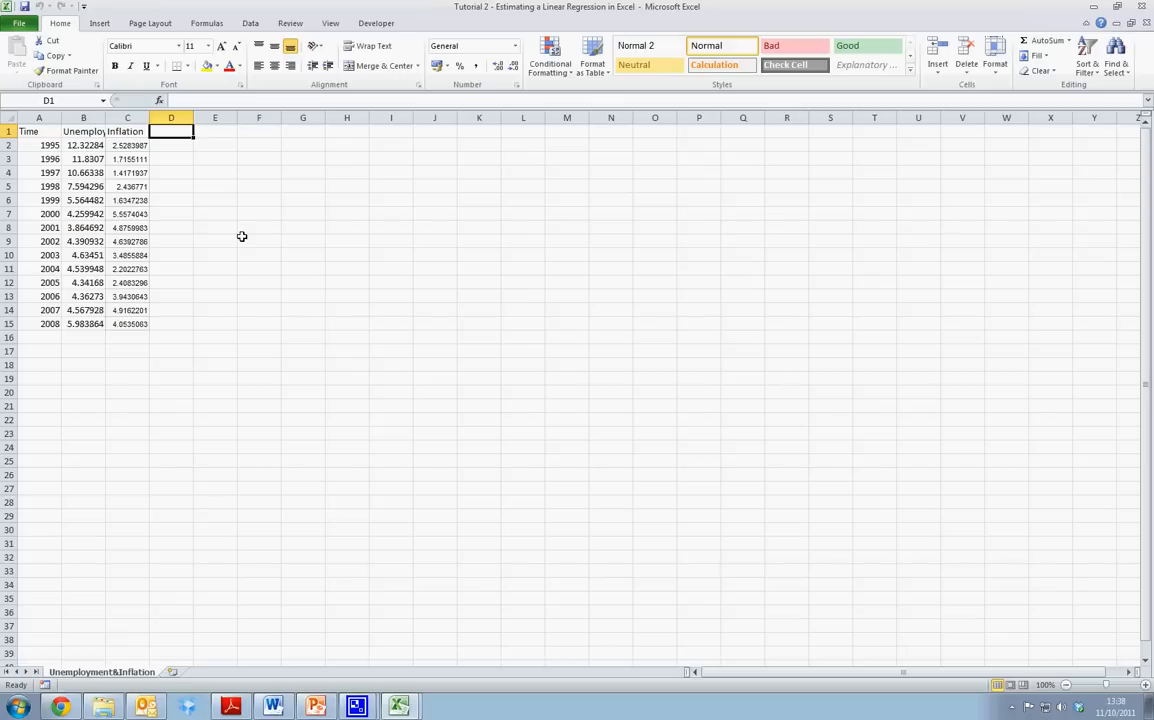
mouse_move(121, 189)
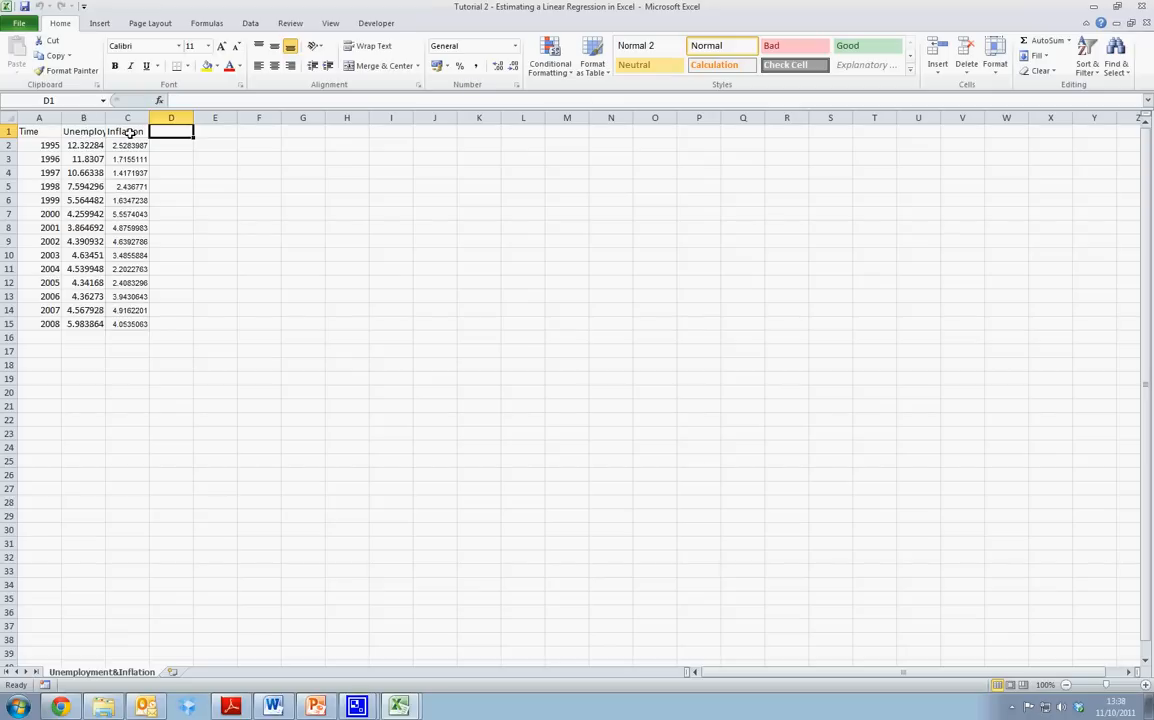
mouse_move(238, 221)
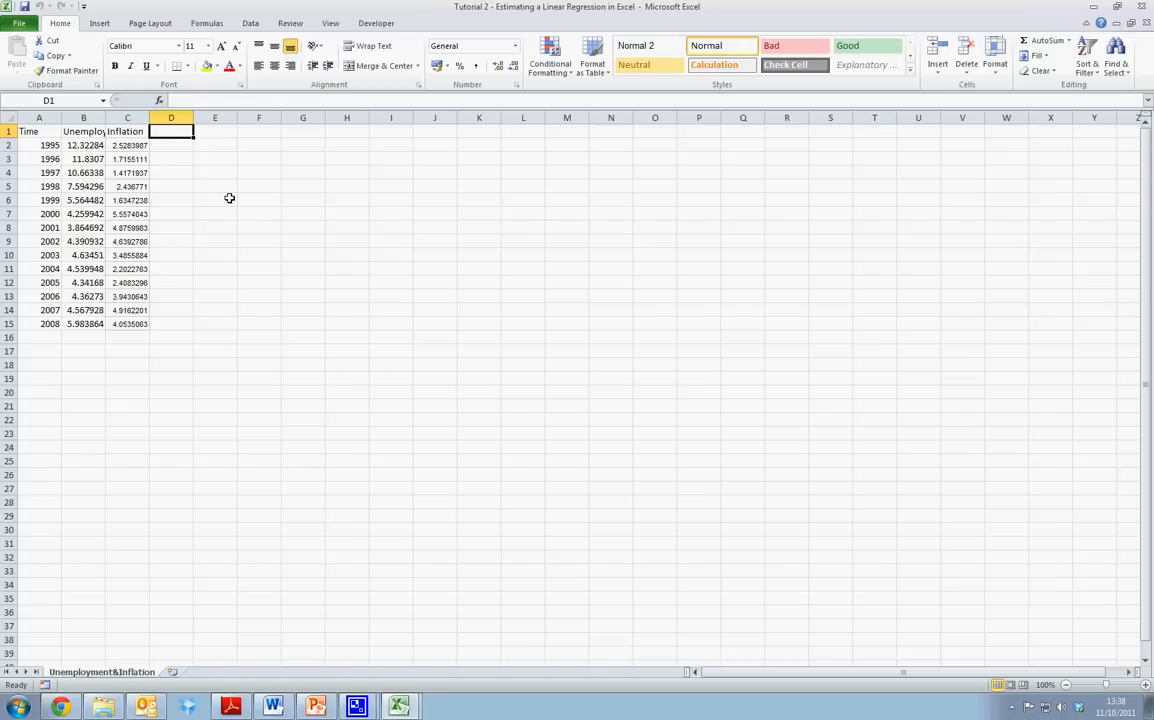
mouse_move(28, 38)
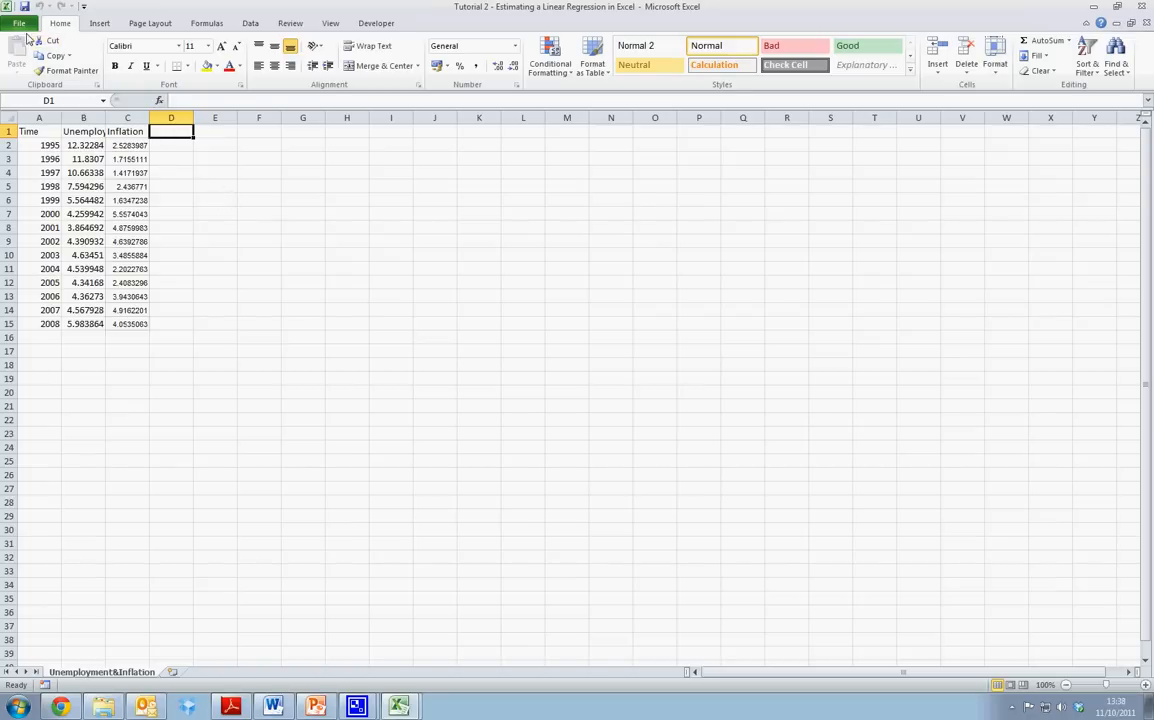
Step: Enable the Analysis ToolPak add-in from the Add-Ins page of Excel Options
click(18, 22)
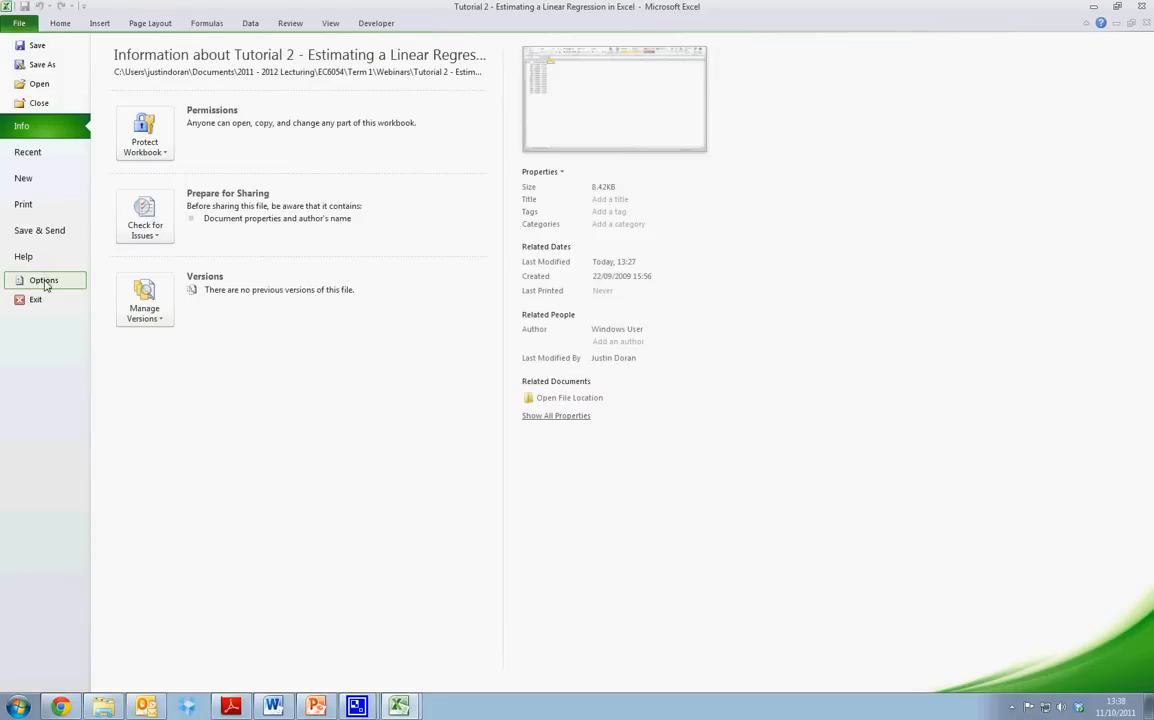
click(43, 280)
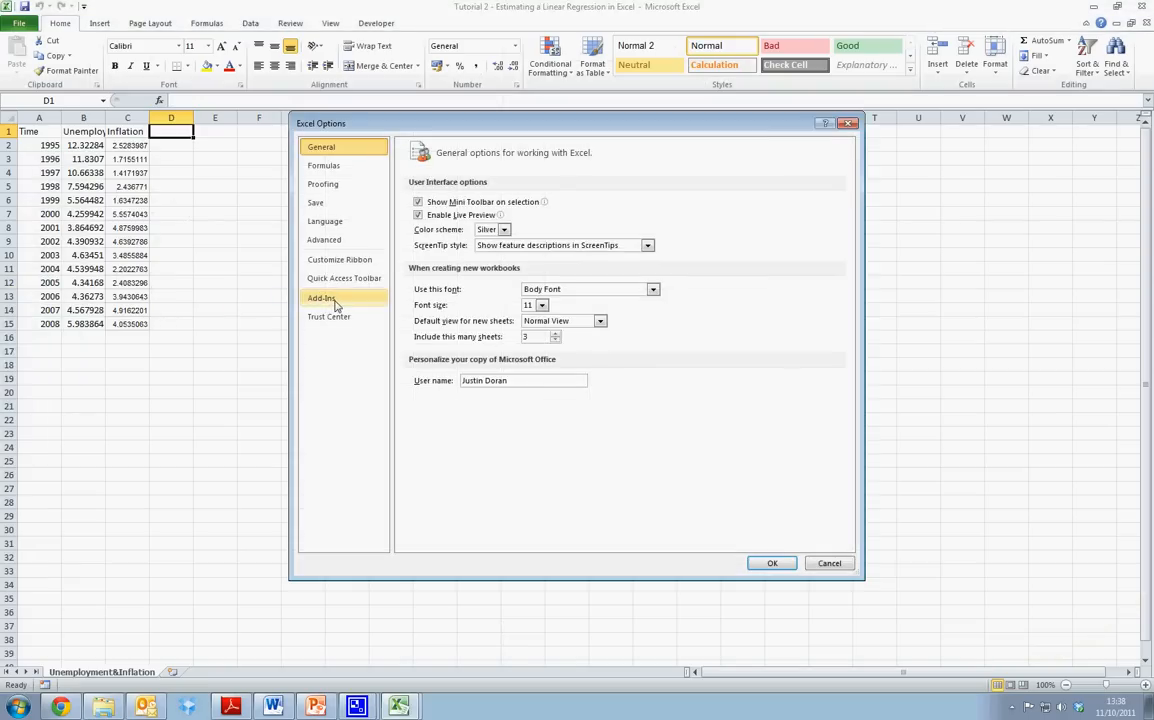
click(321, 297)
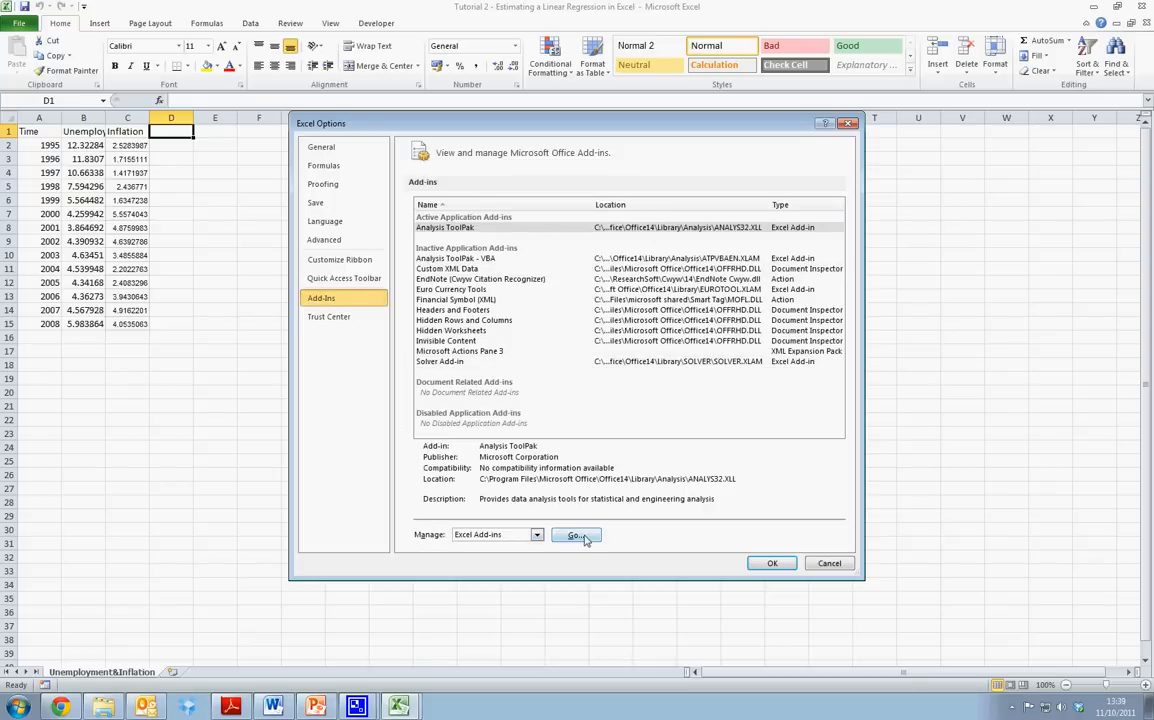
click(574, 534)
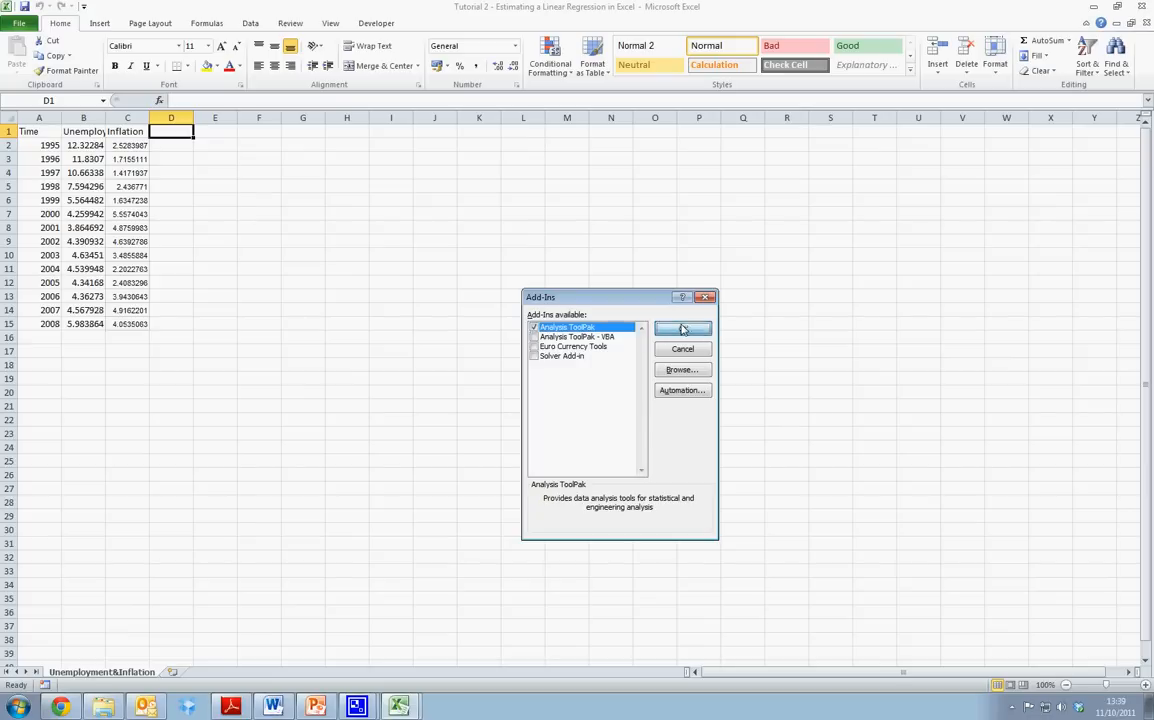
click(682, 328)
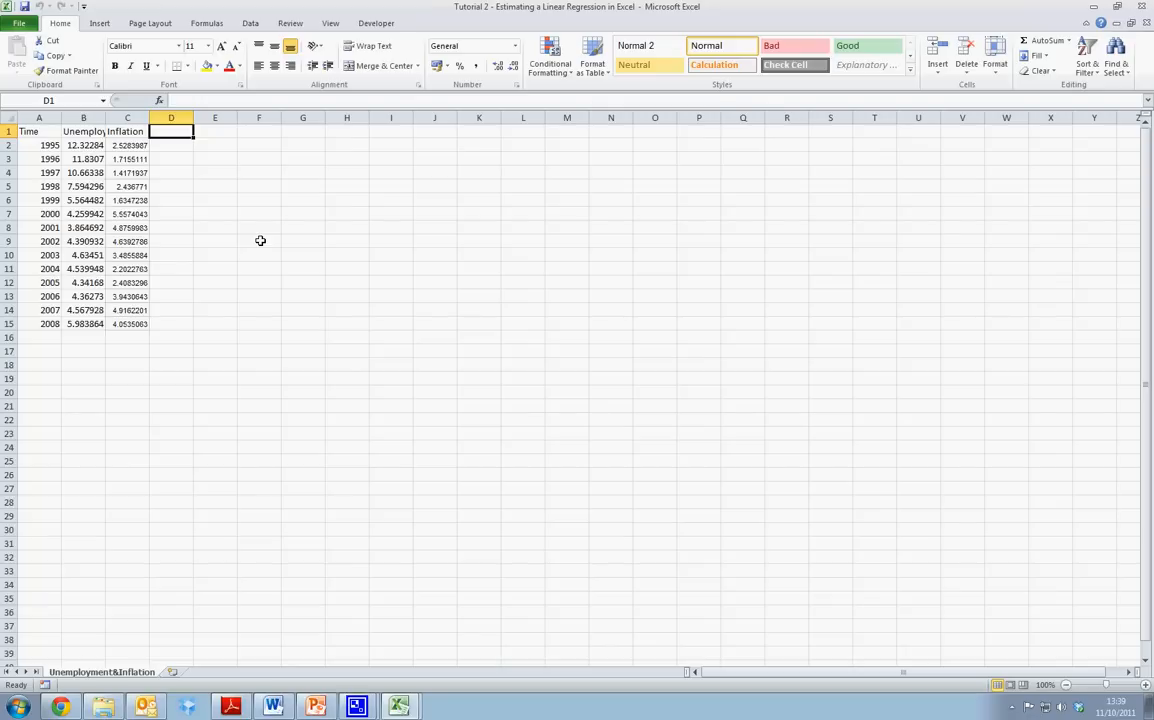
mouse_move(275, 227)
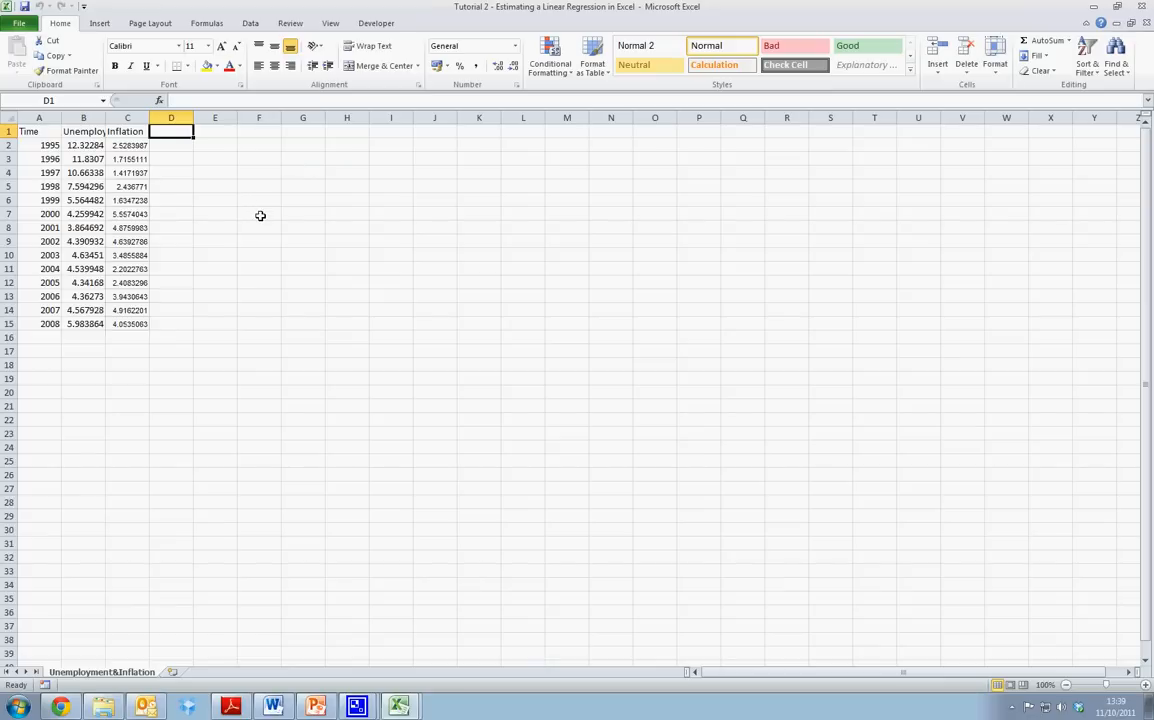
Step: Open Data Analysis from the Data tab and choose Regression
click(250, 23)
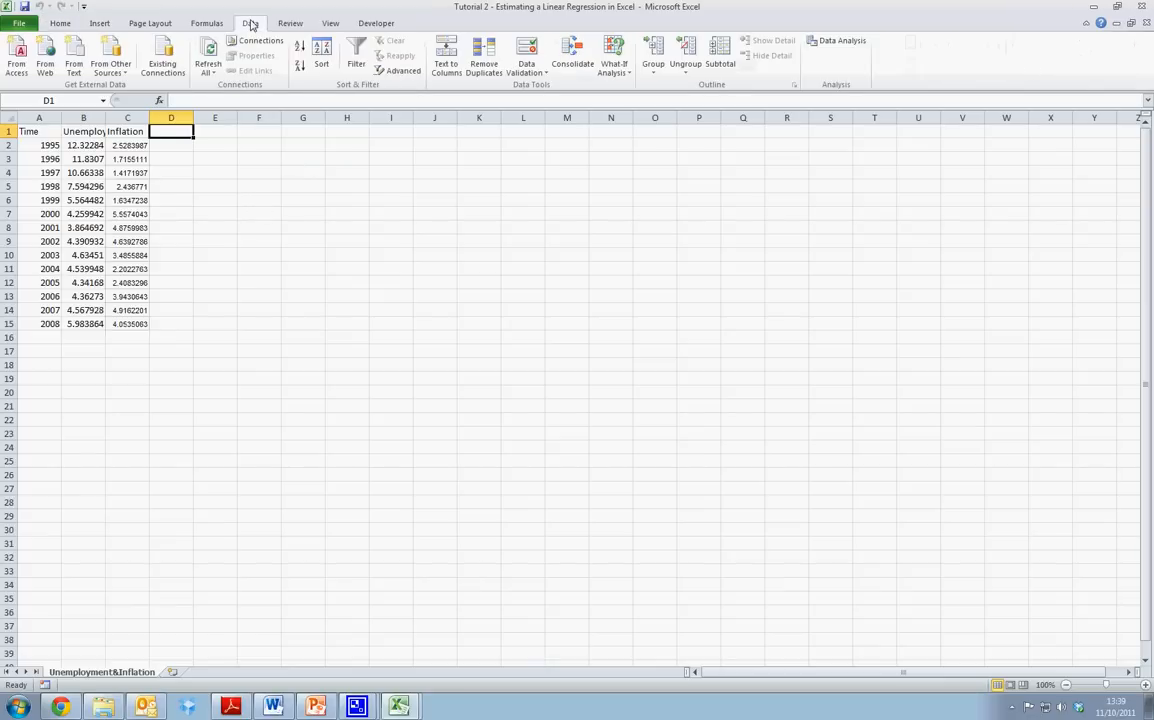
mouse_move(765, 52)
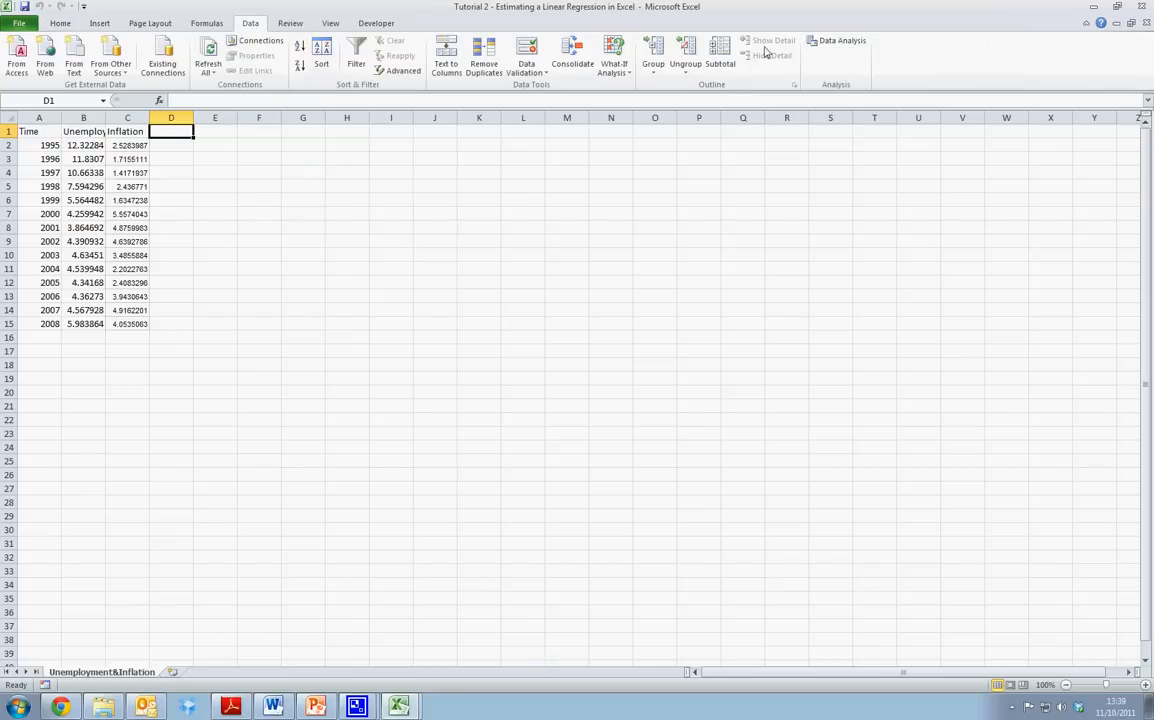
click(841, 40)
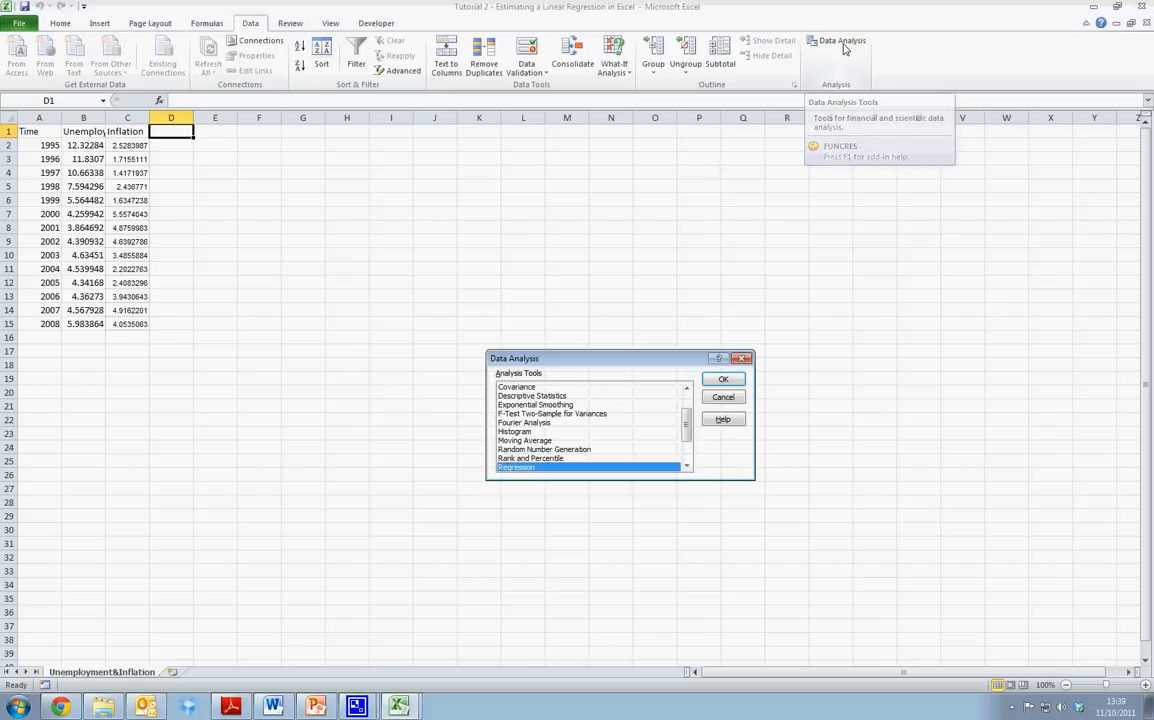
mouse_move(450, 335)
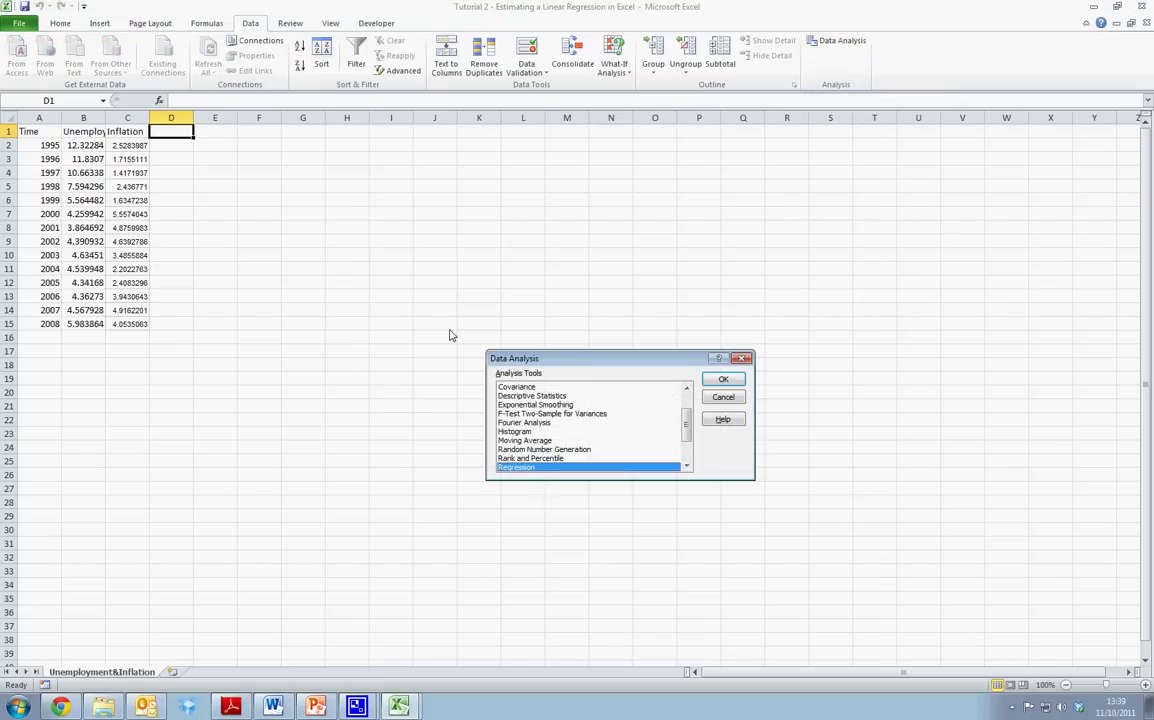
mouse_move(537, 469)
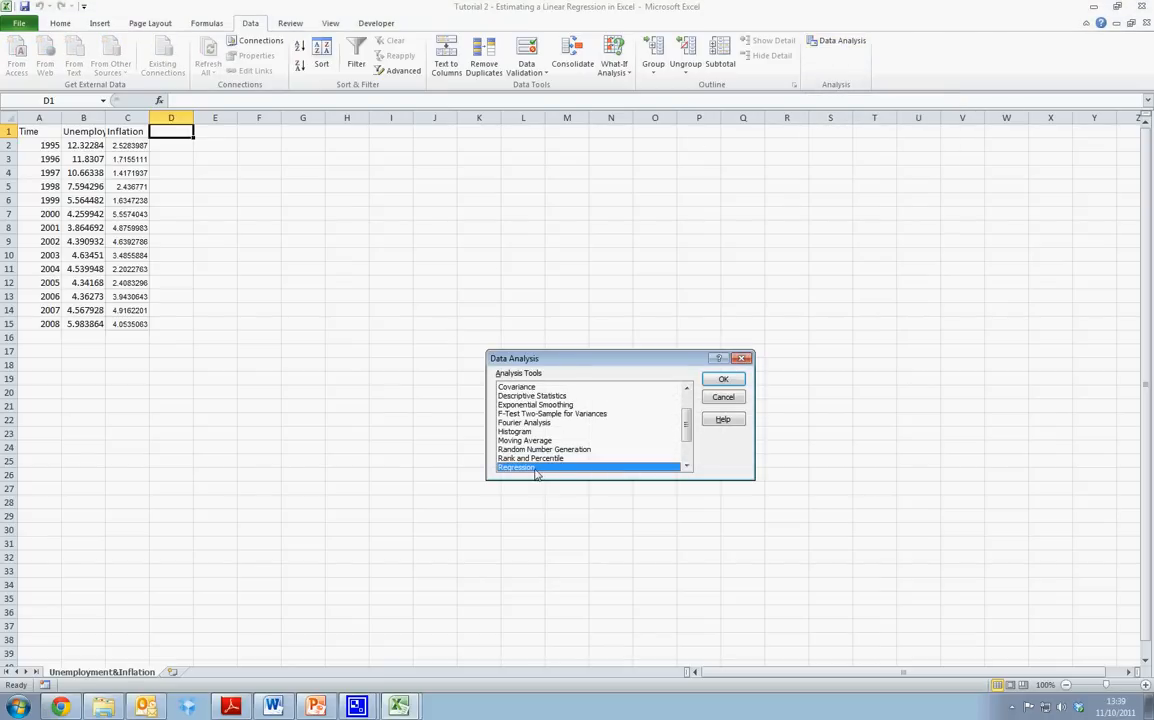
Step: Set Regression's Y range to Unemployment $B$2:$B$15 and X range to Inflation $C$2:$C$15
click(723, 378)
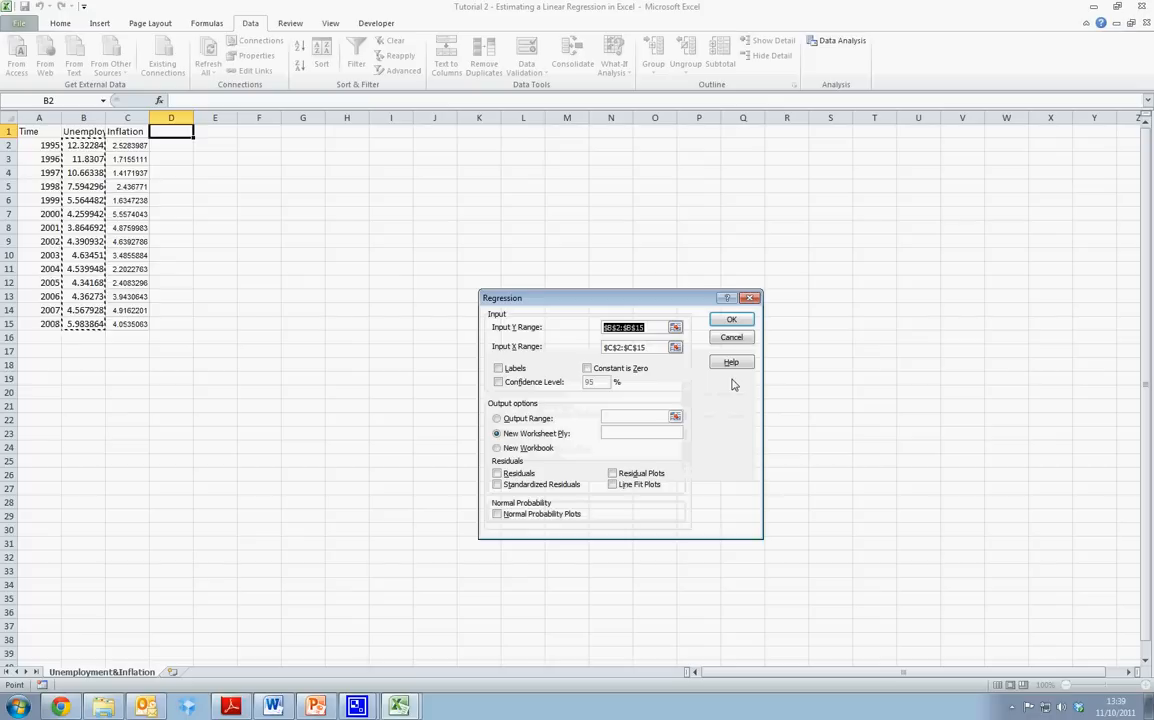
mouse_move(752, 483)
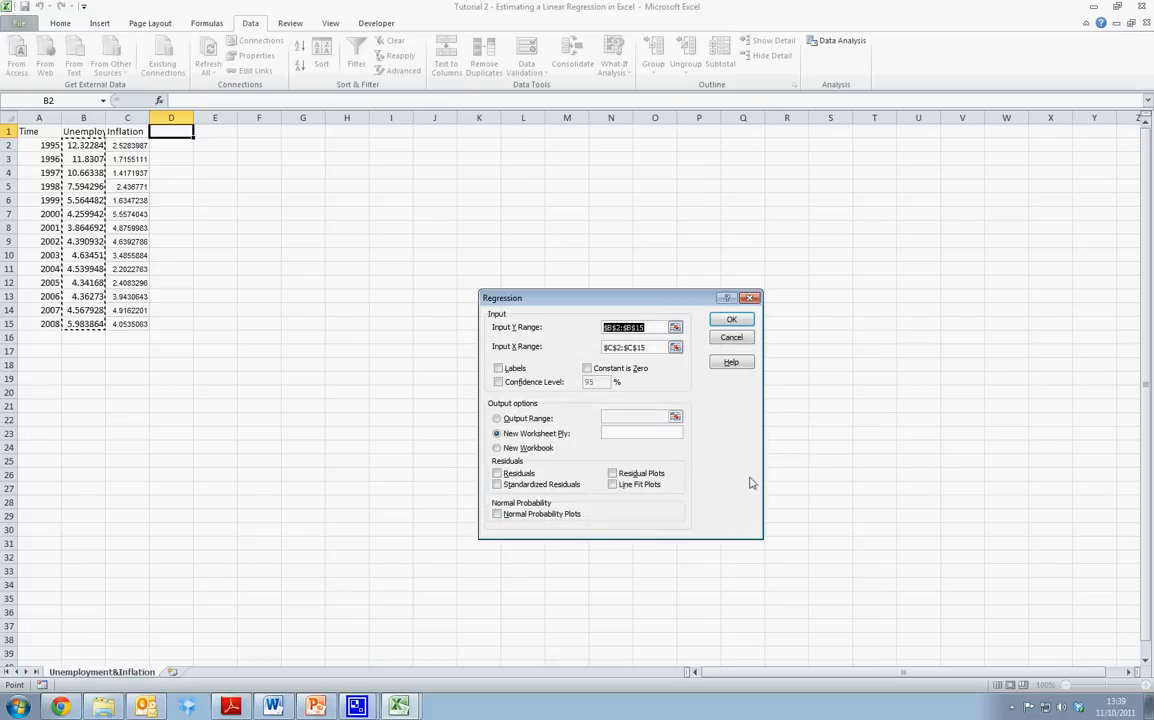
mouse_move(570, 351)
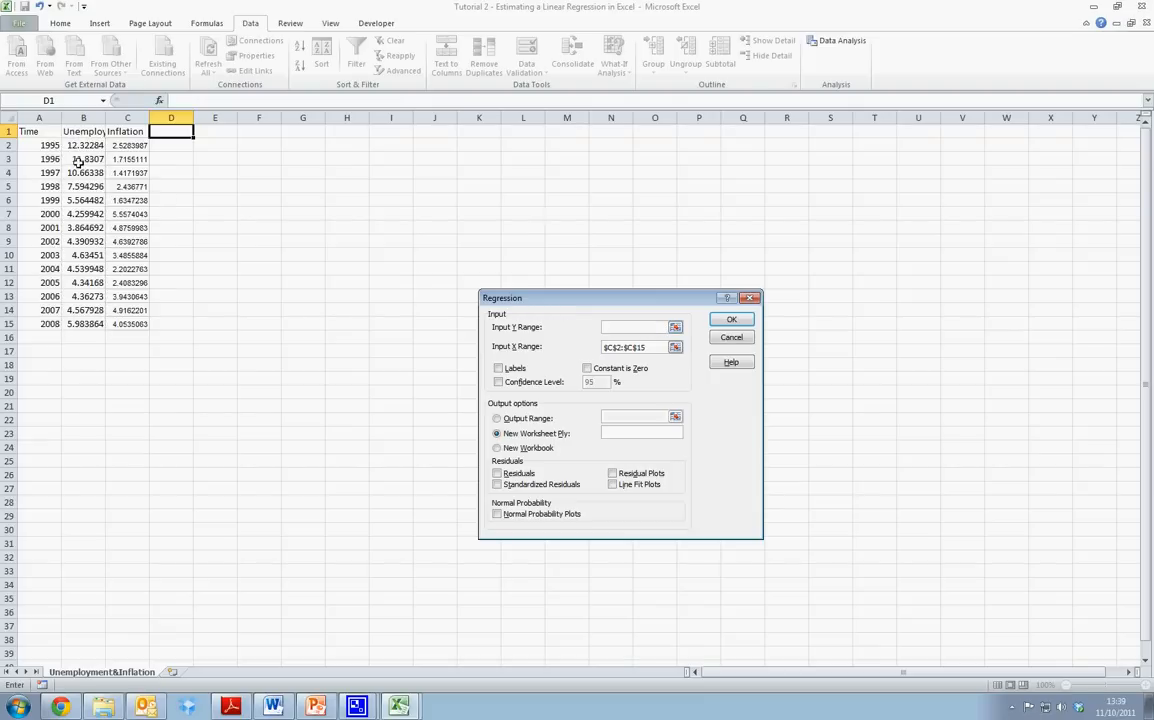
click(675, 327)
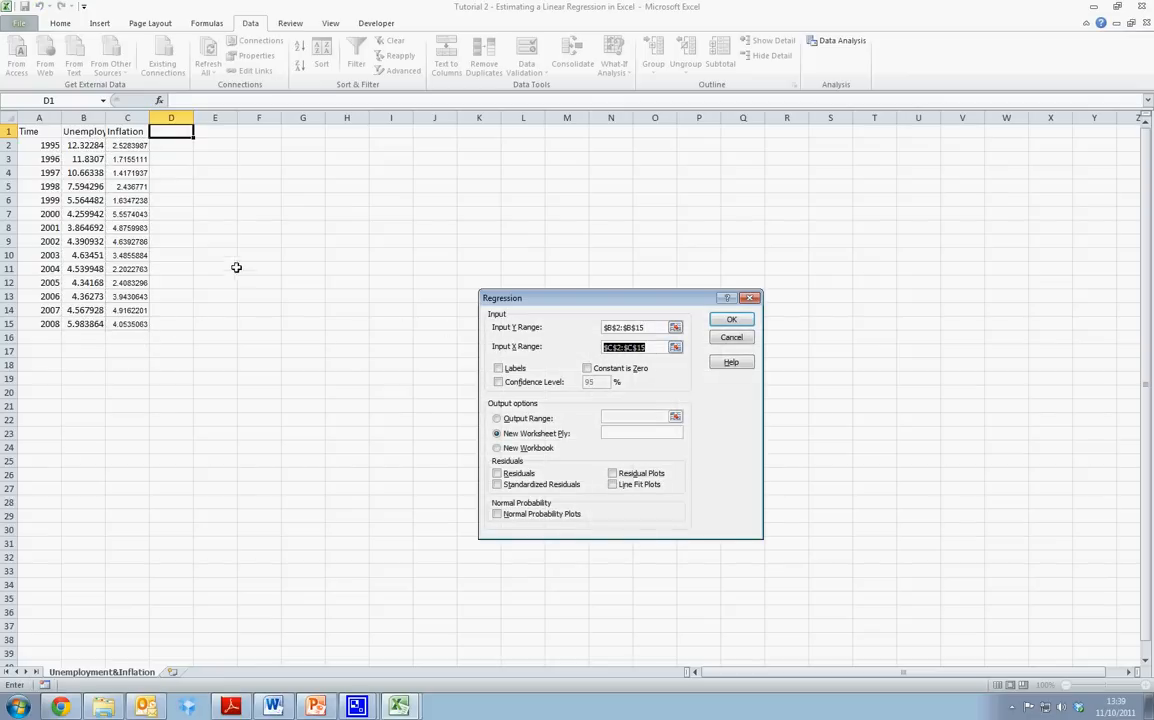
click(675, 346)
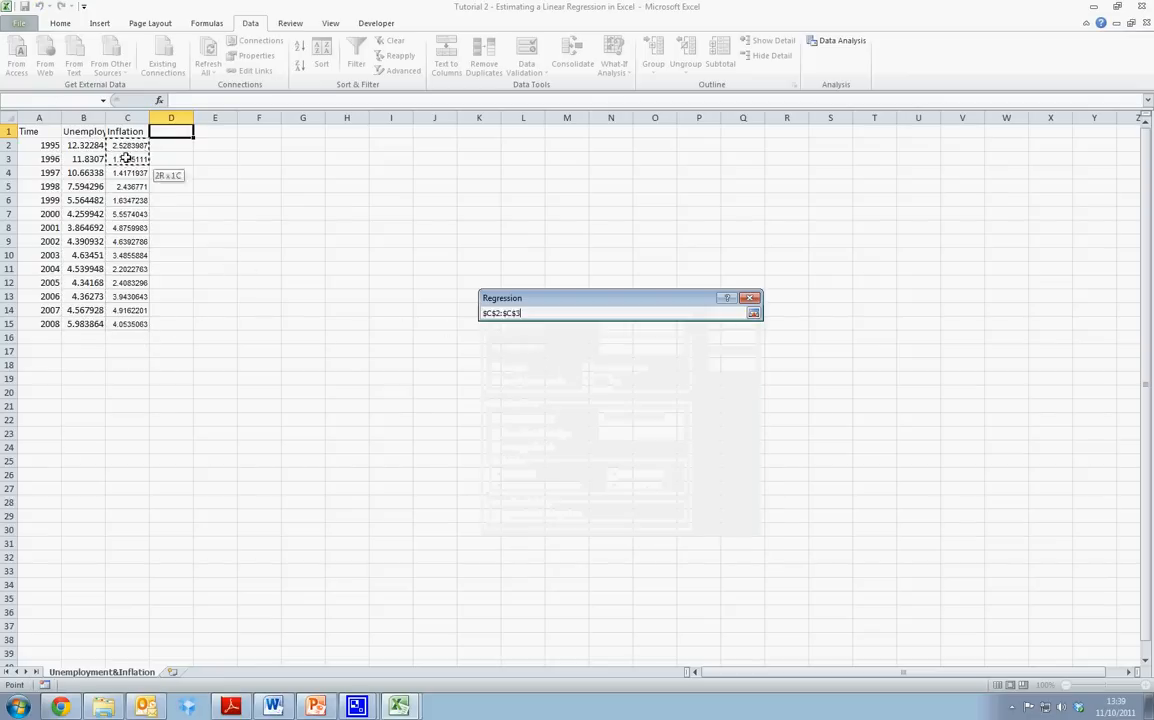
click(753, 313)
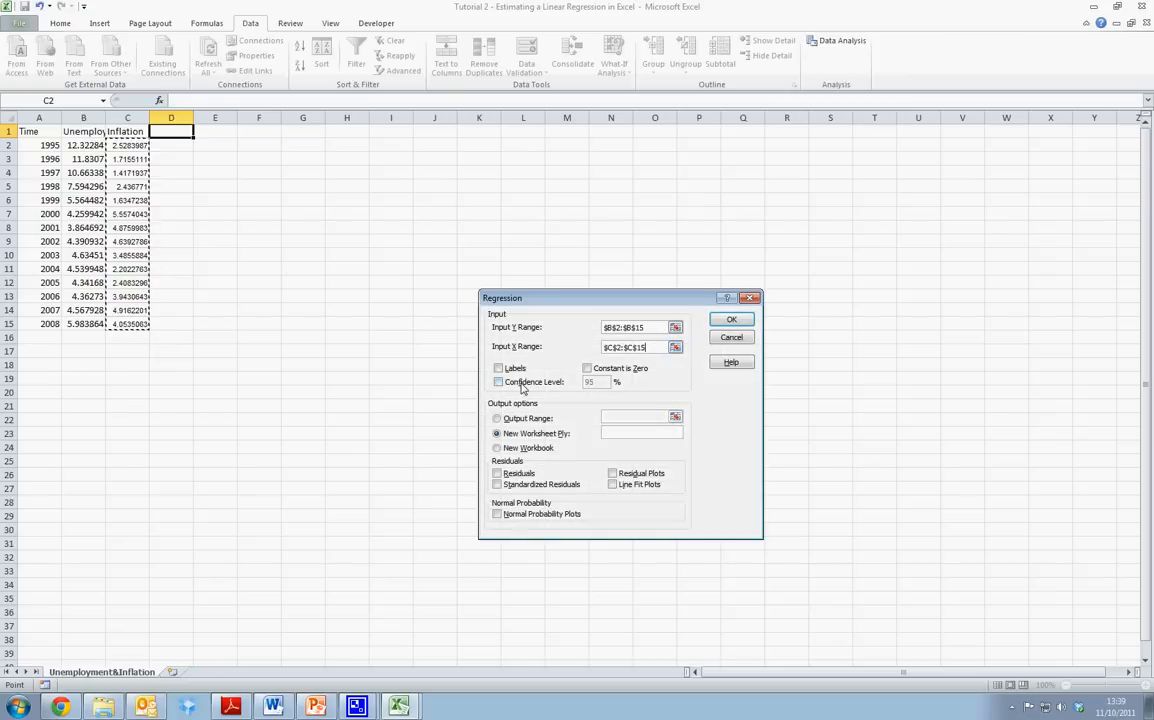
mouse_move(513, 458)
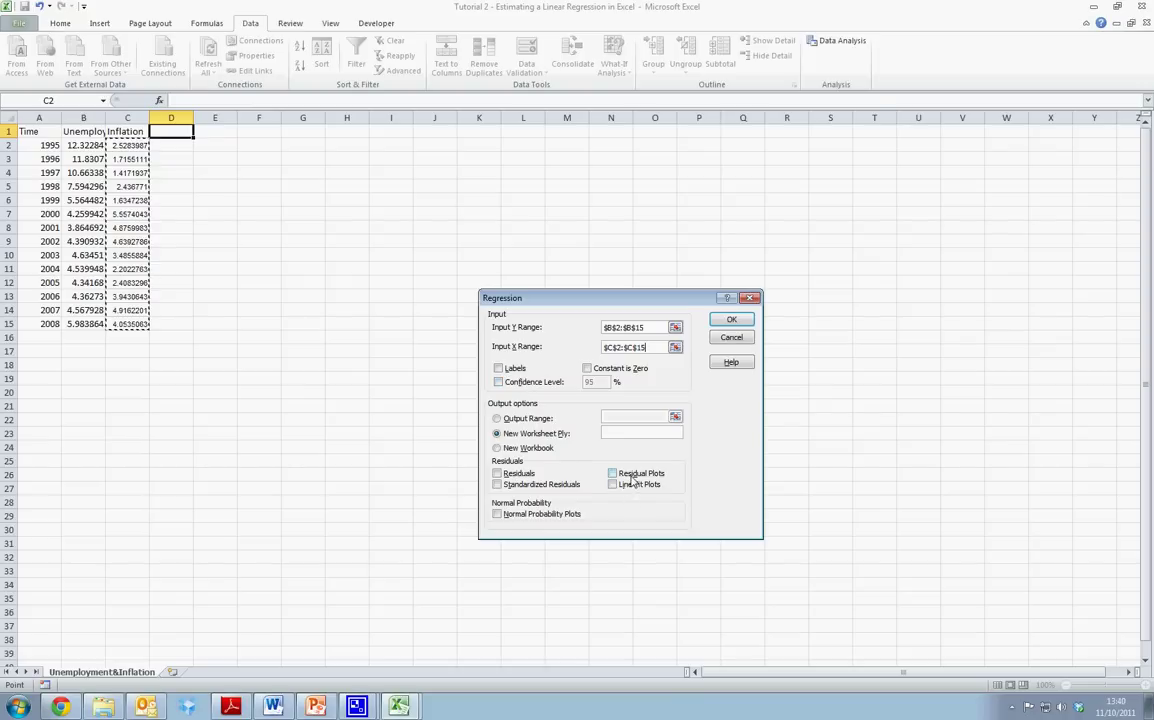
mouse_move(617, 447)
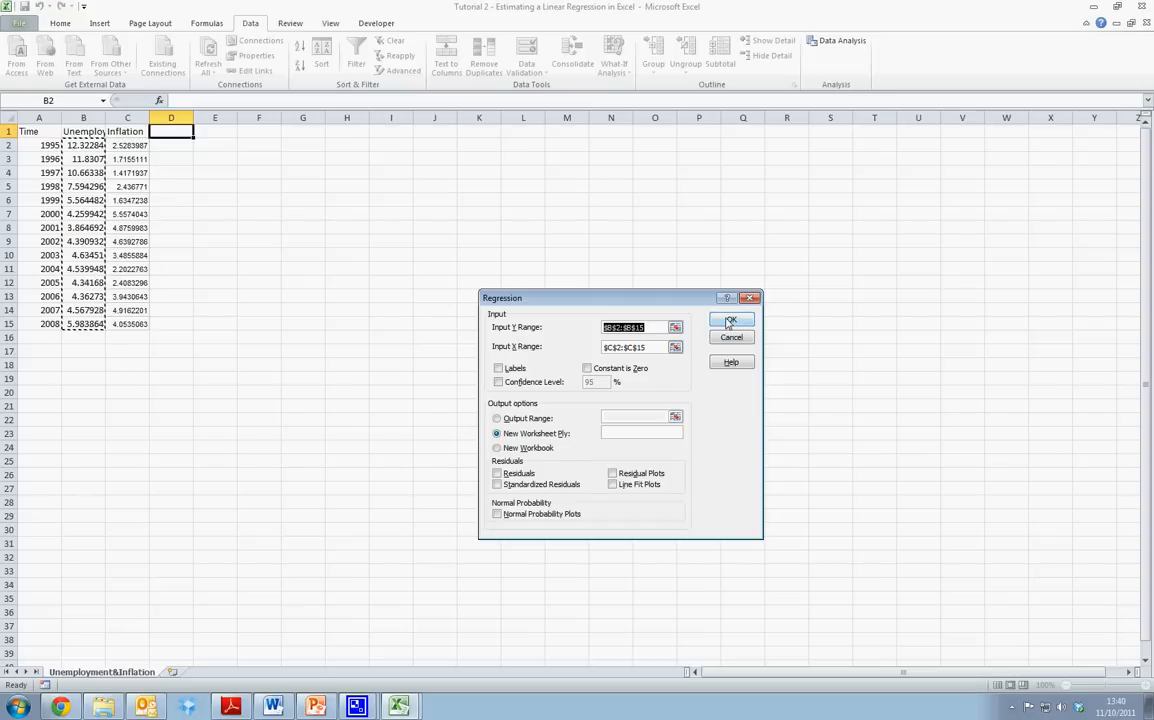
Step: Run the regression into Sheet4 and select the Intercept and X Variable coefficients A17:B18
click(731, 321)
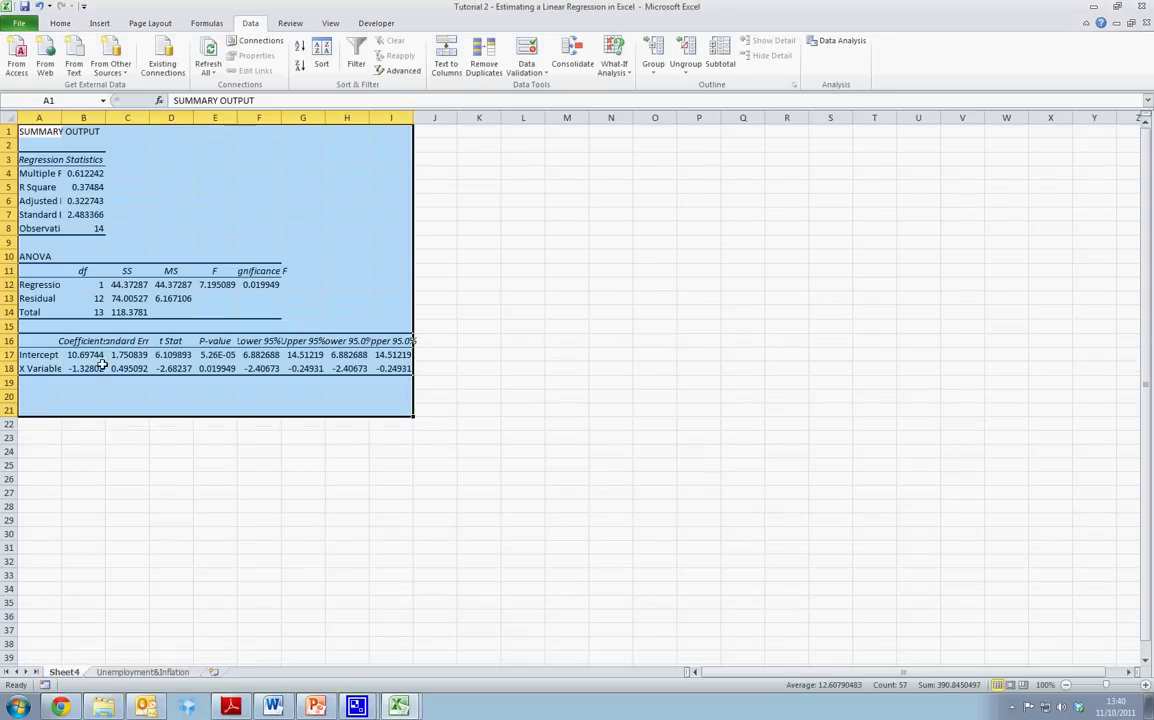
mouse_move(30, 355)
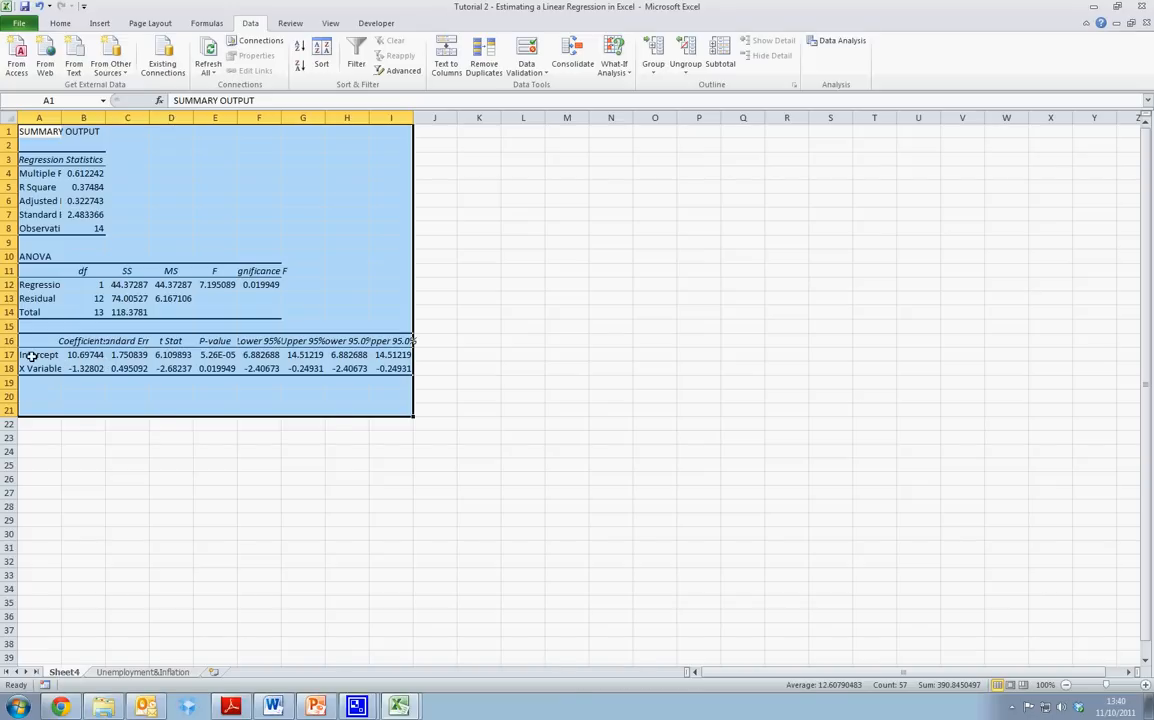
click(39, 355)
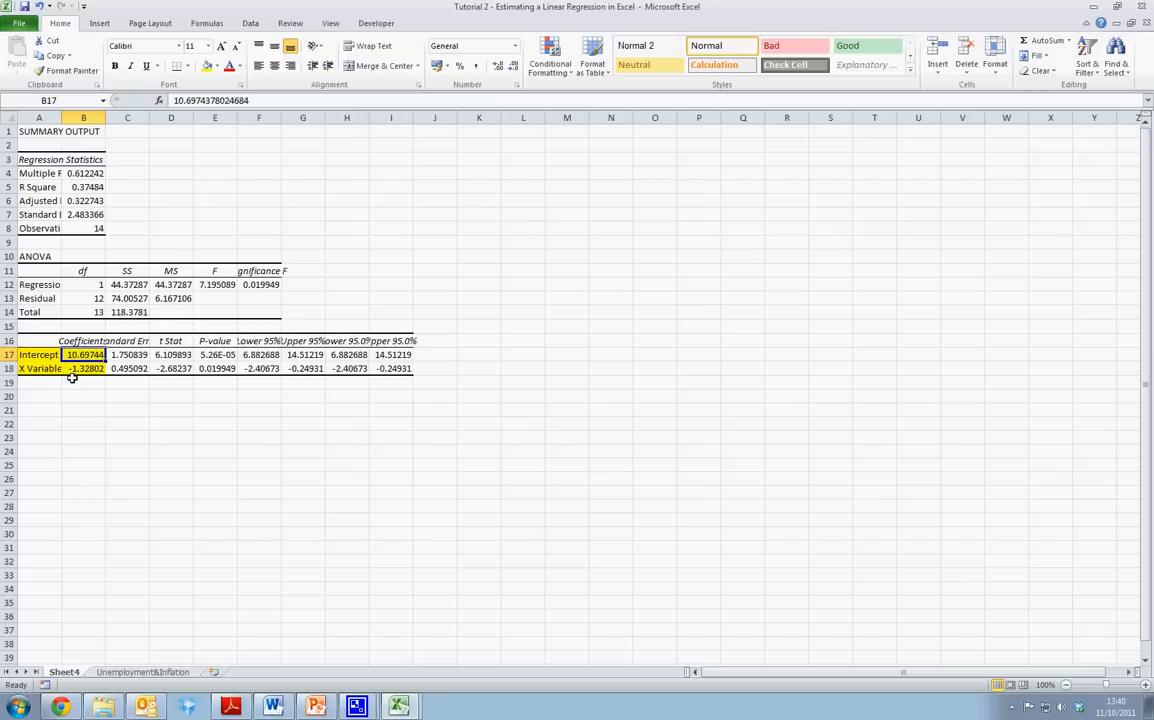
mouse_move(89, 380)
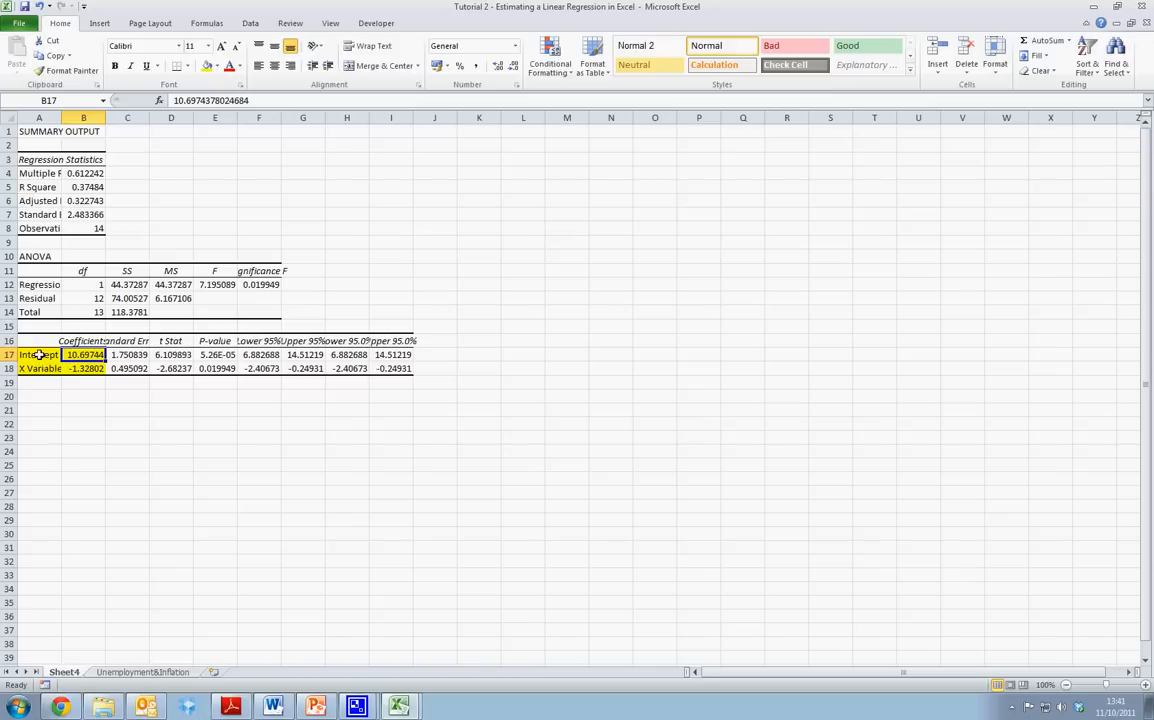
Step: Paste the coefficients into A19 on Unemployment&Inflation and add a Yhat heading in D1
click(39, 354)
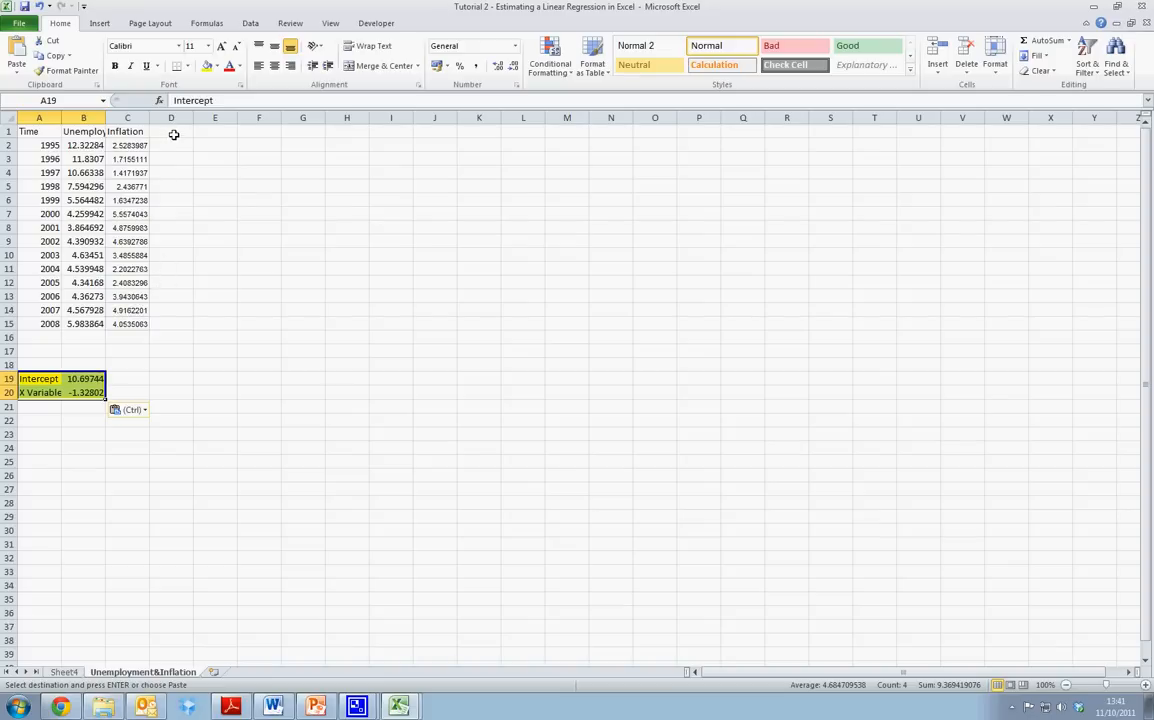
click(170, 131)
text(Yhat)
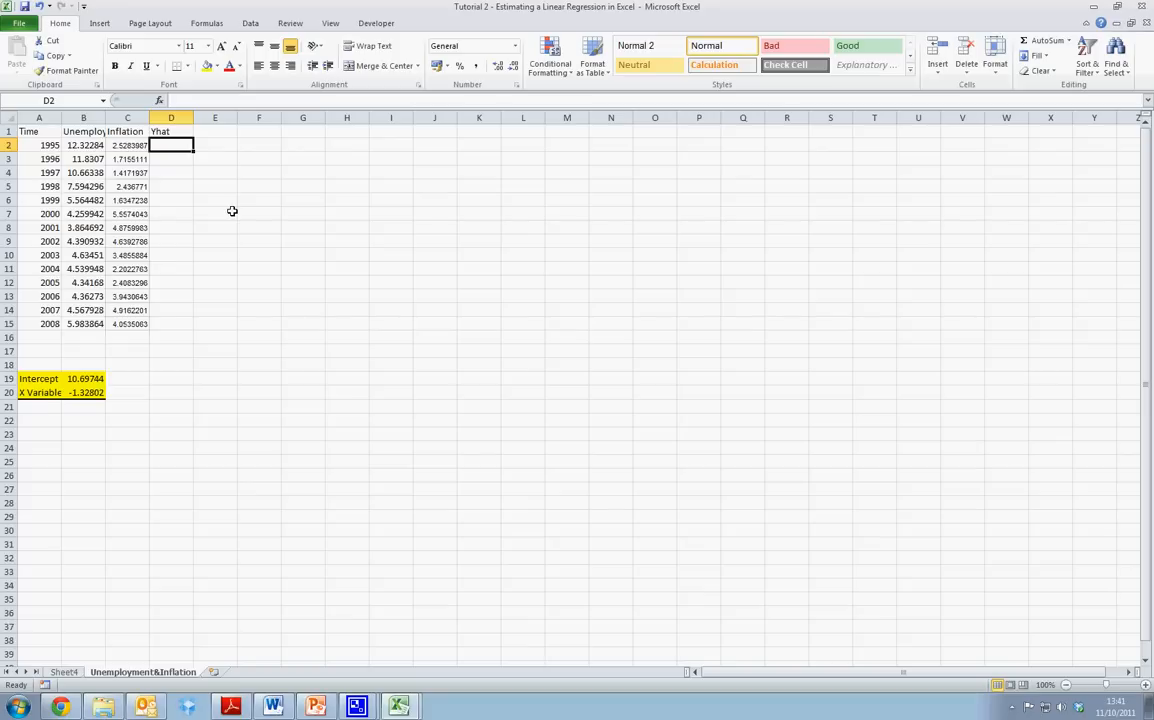
mouse_move(241, 218)
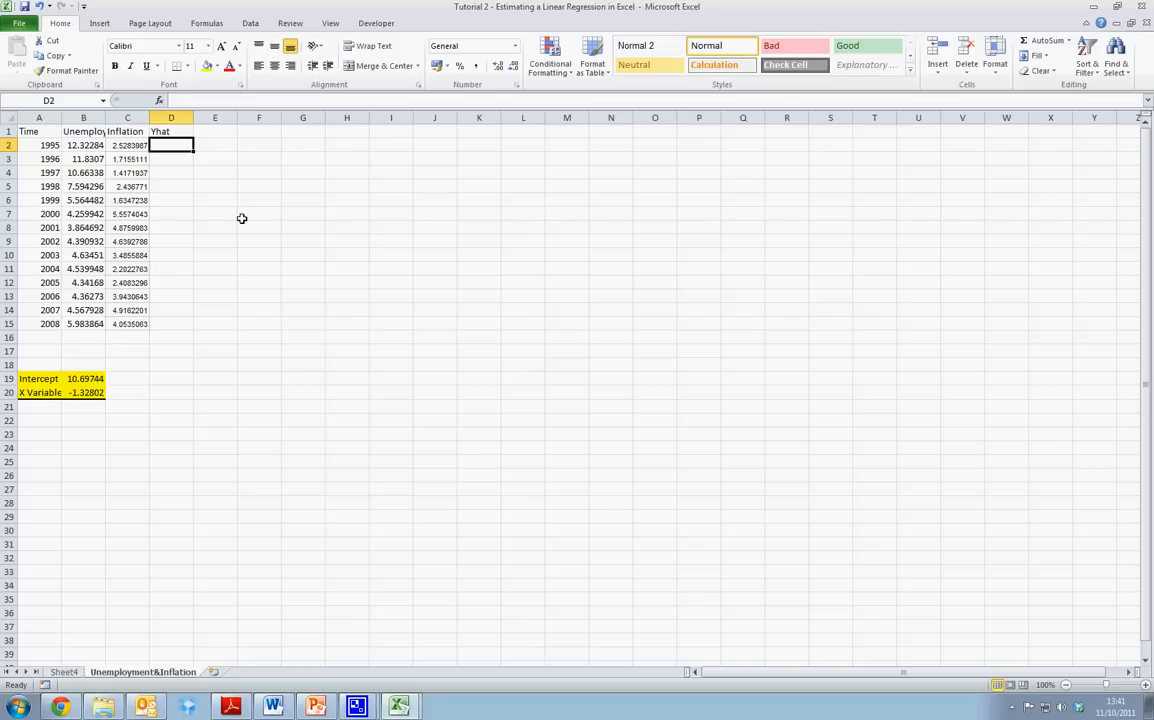
Step: Fill D2:D15 with the formula =$B$19+$B$20*C2, starting at 7.339677
text(=)
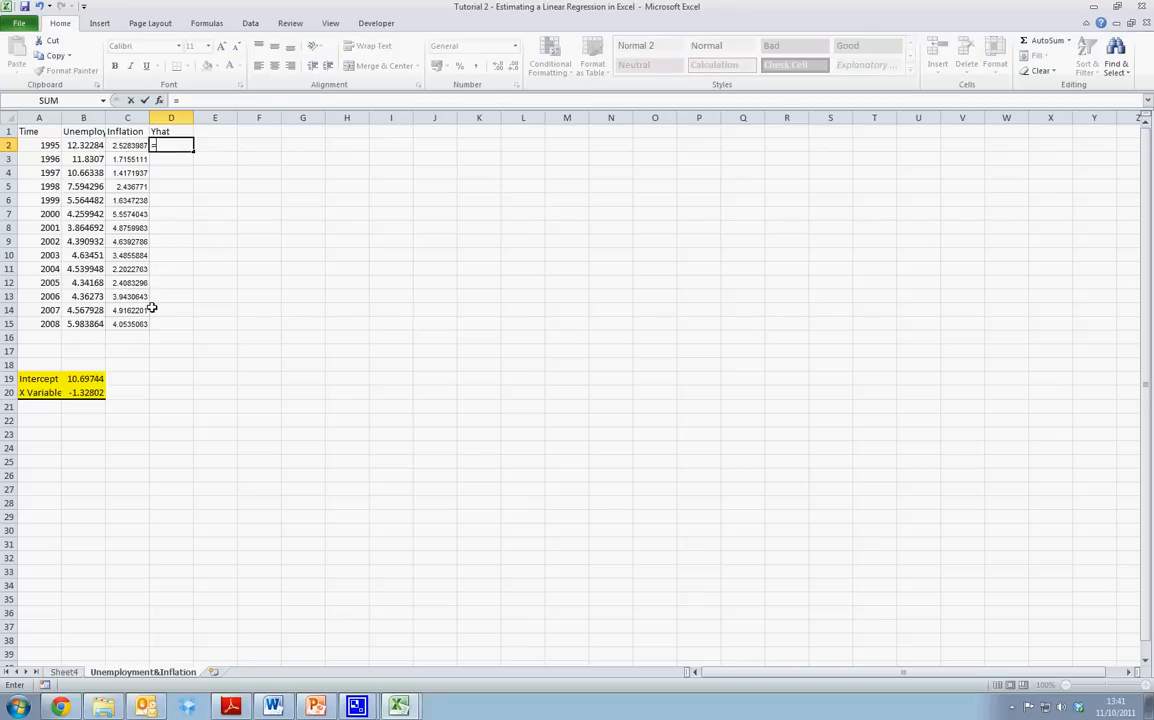
click(84, 378)
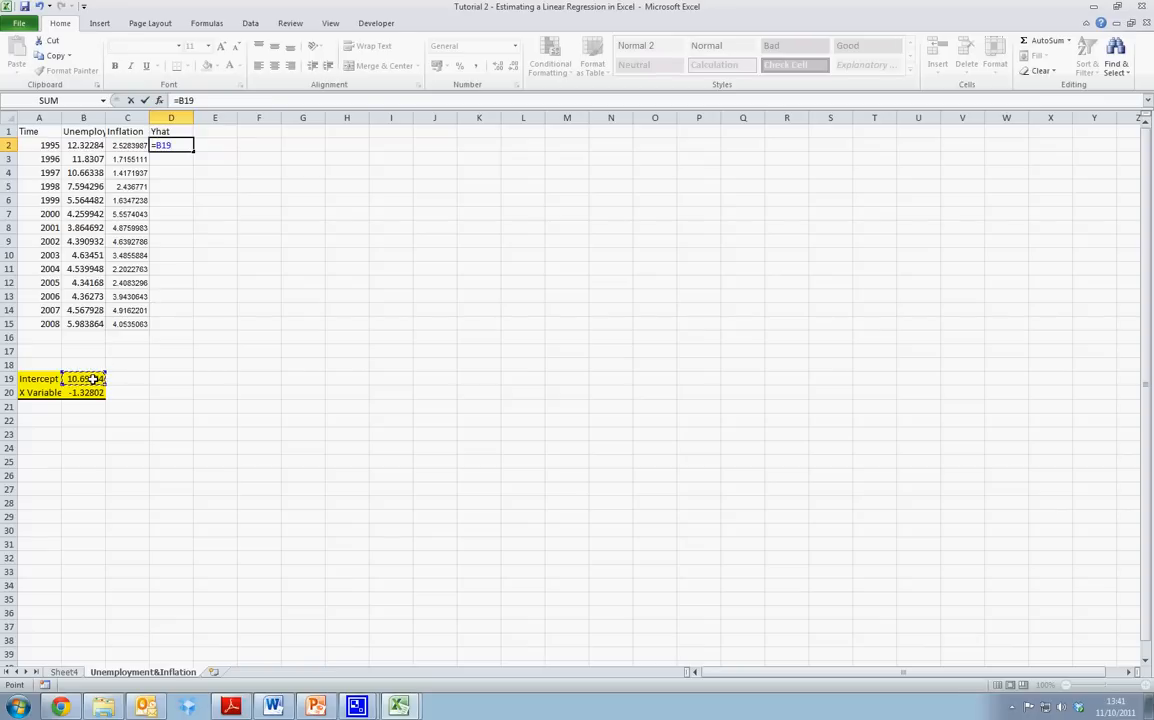
key(f4)
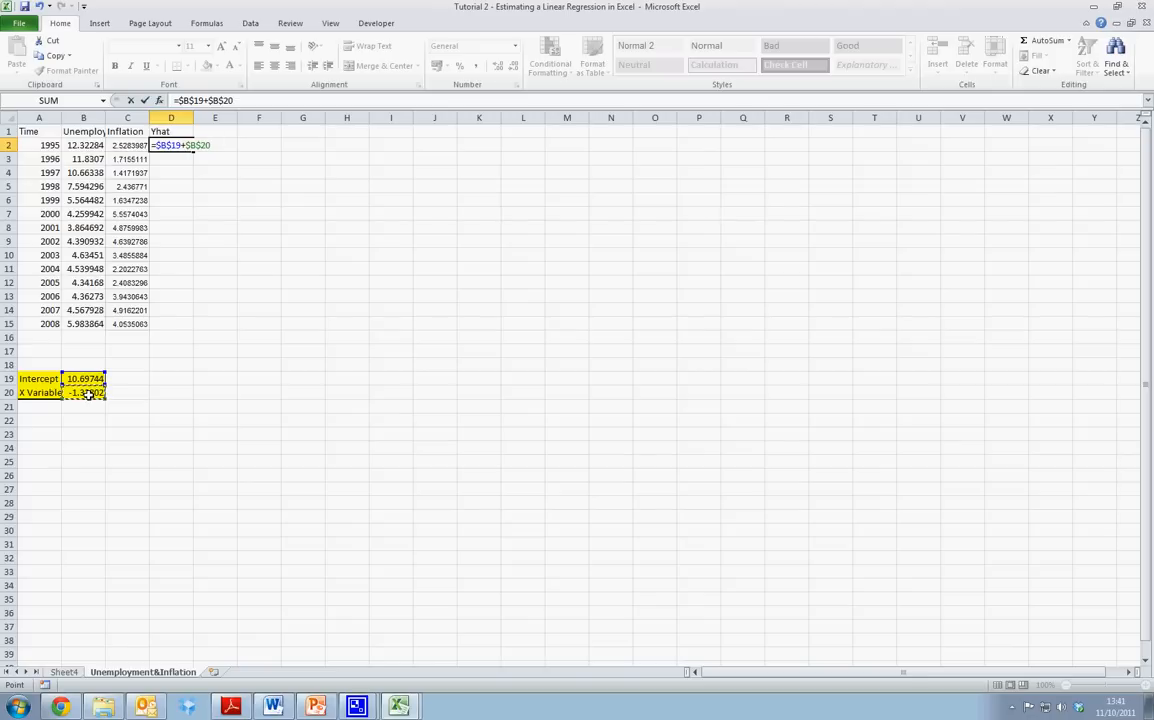
text(*)
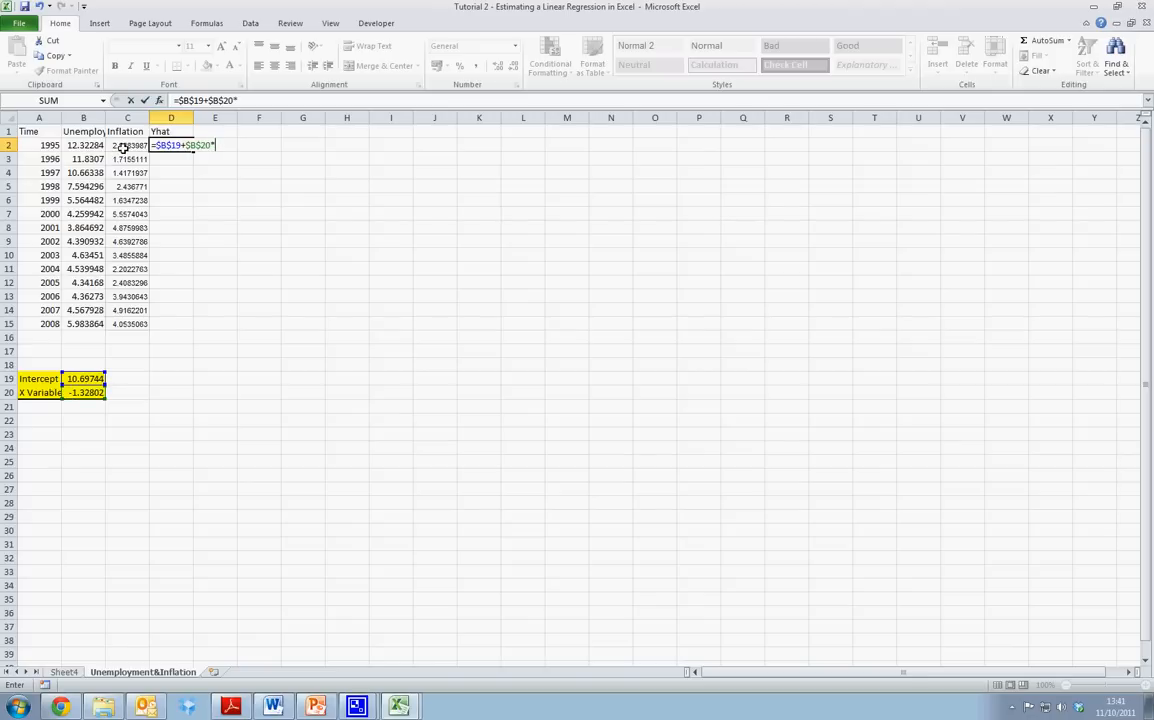
click(127, 145)
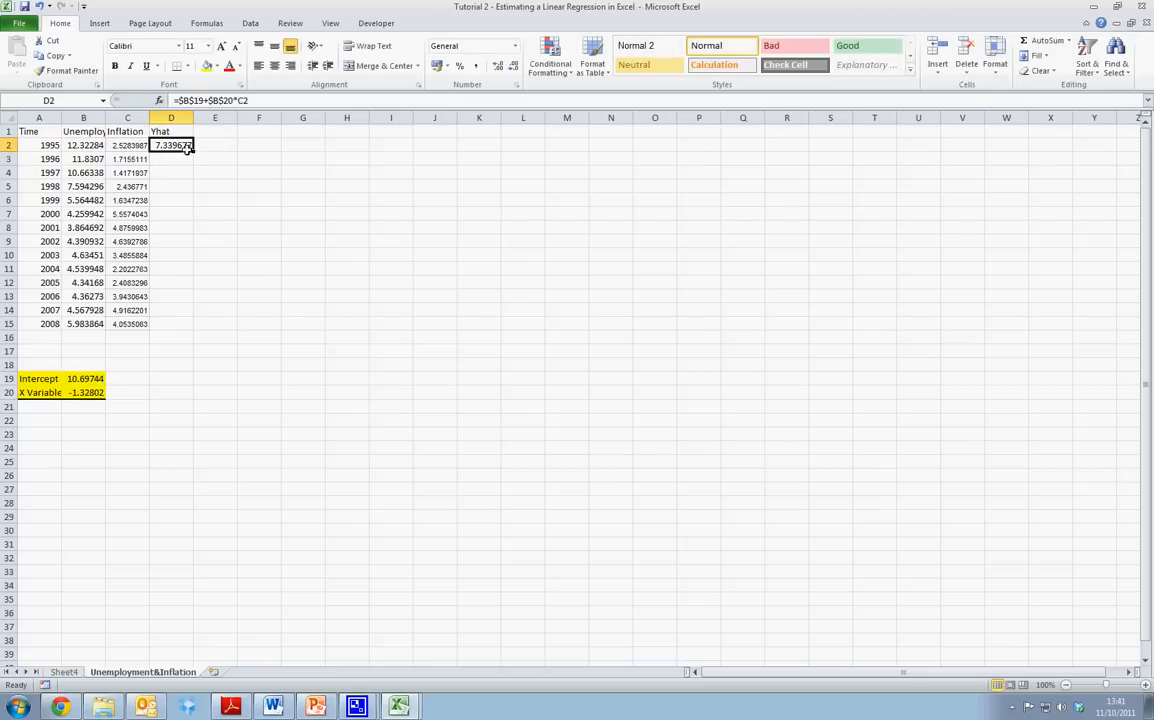
drag(192, 145, 192, 324)
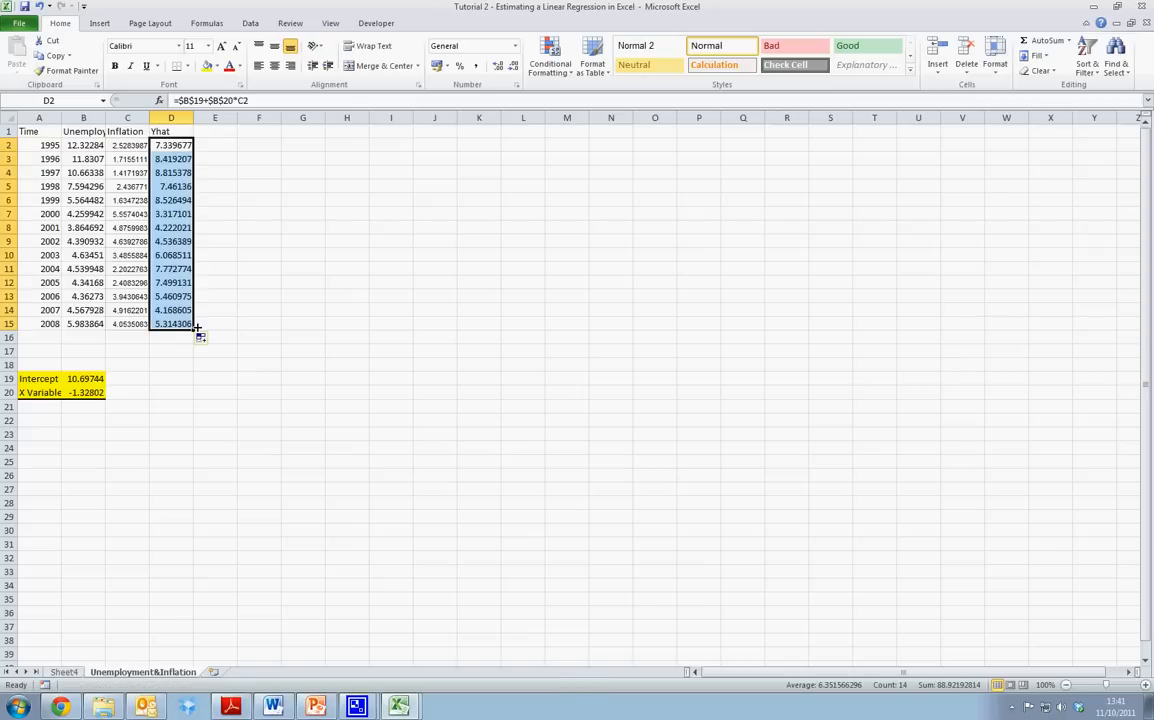
click(171, 145)
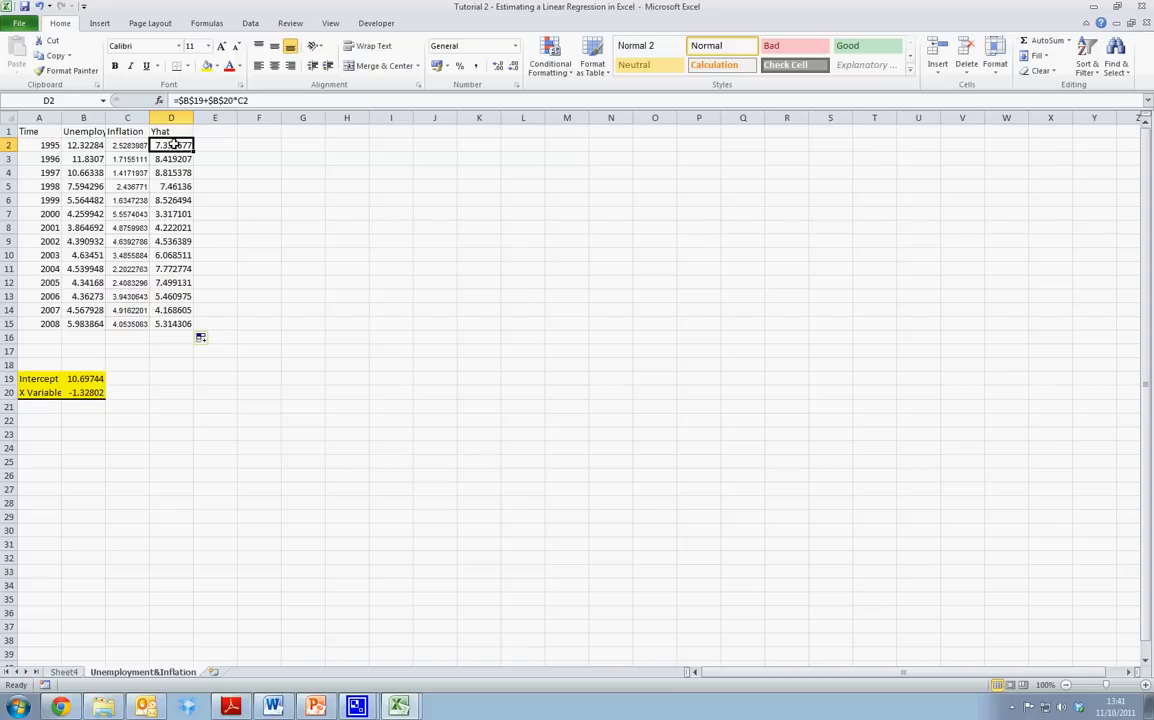
click(83, 145)
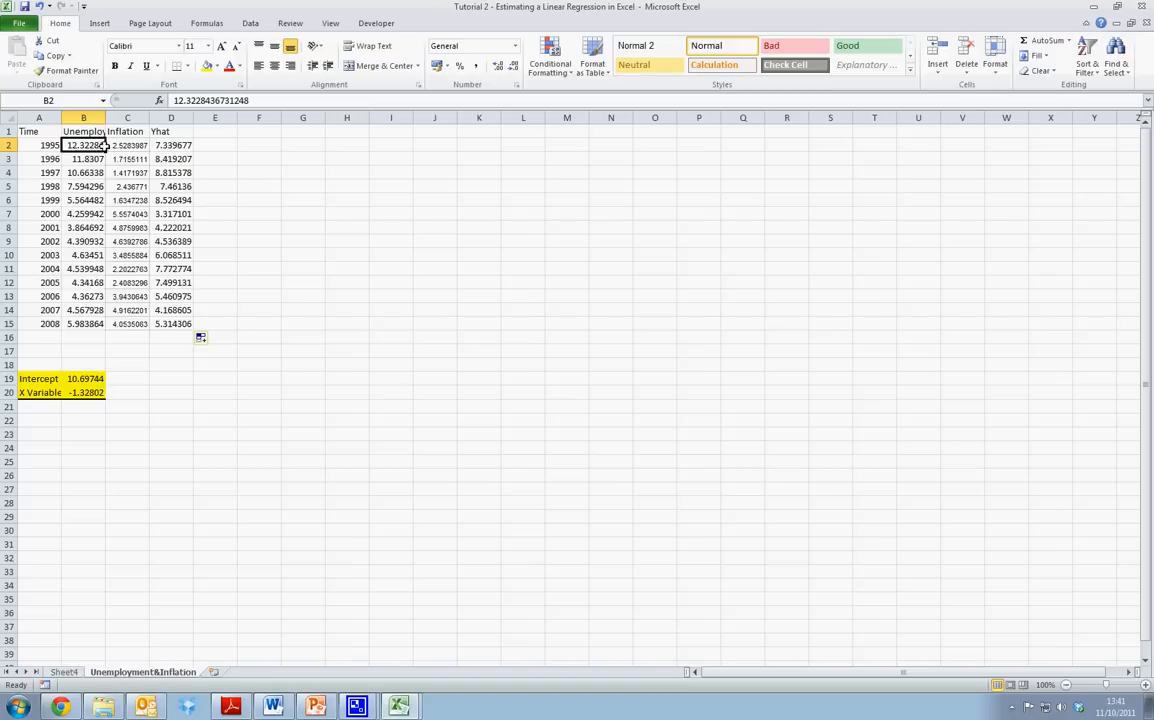
Step: Head E1 'Error' and fill E2:E15 with residuals =B2-D2
click(215, 131)
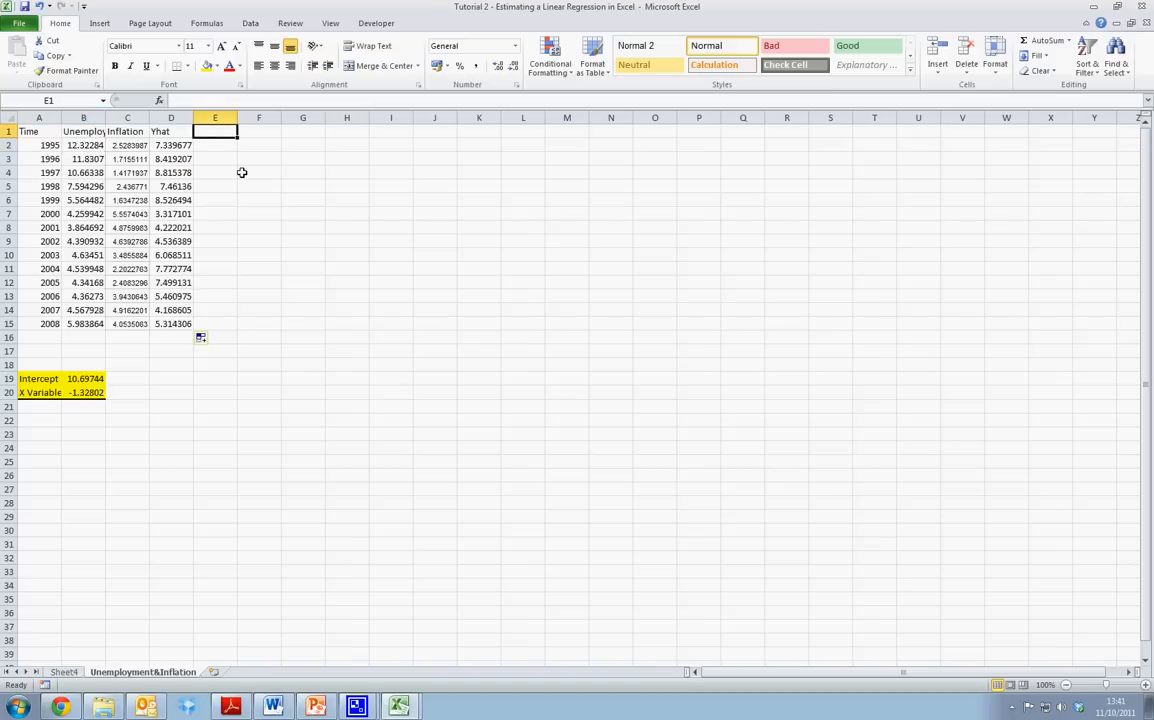
text(Error)
click(215, 145)
text(=B2)
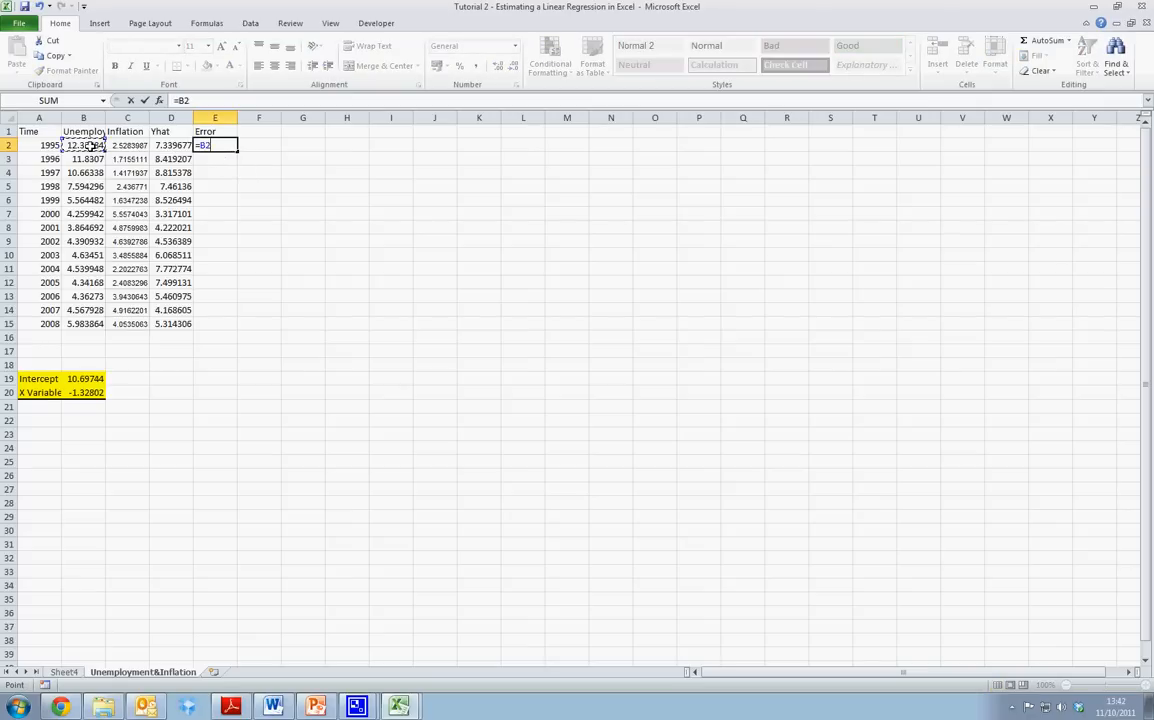
text(-D2)
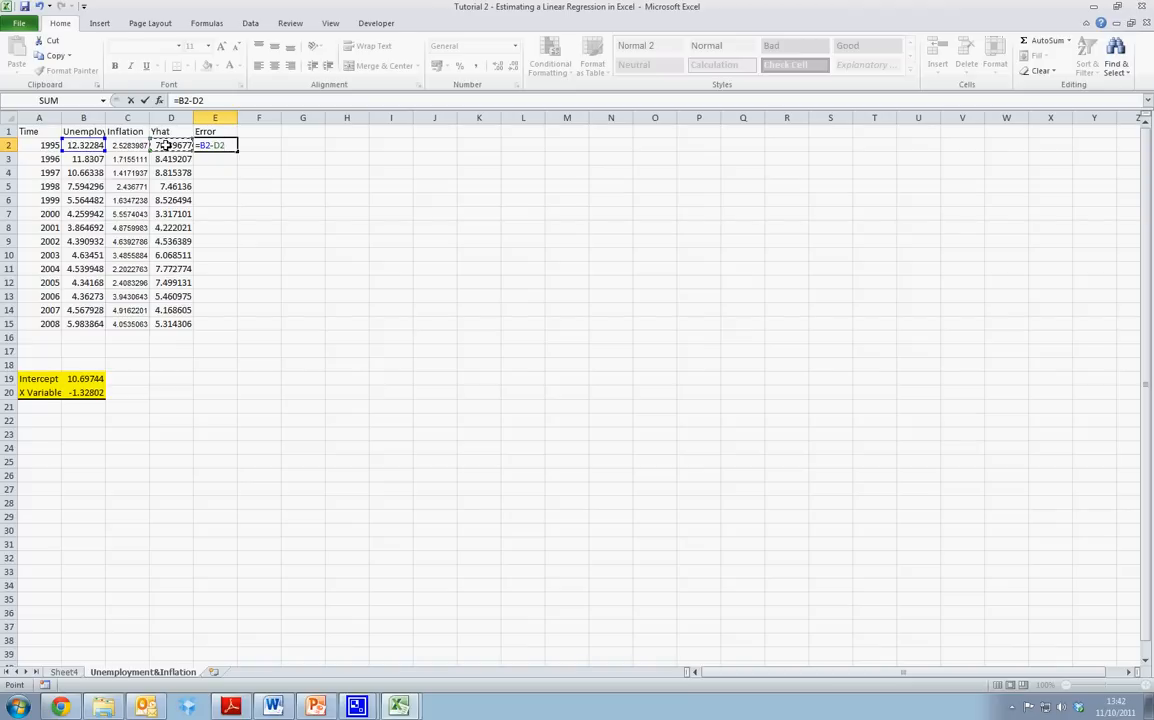
key(Return)
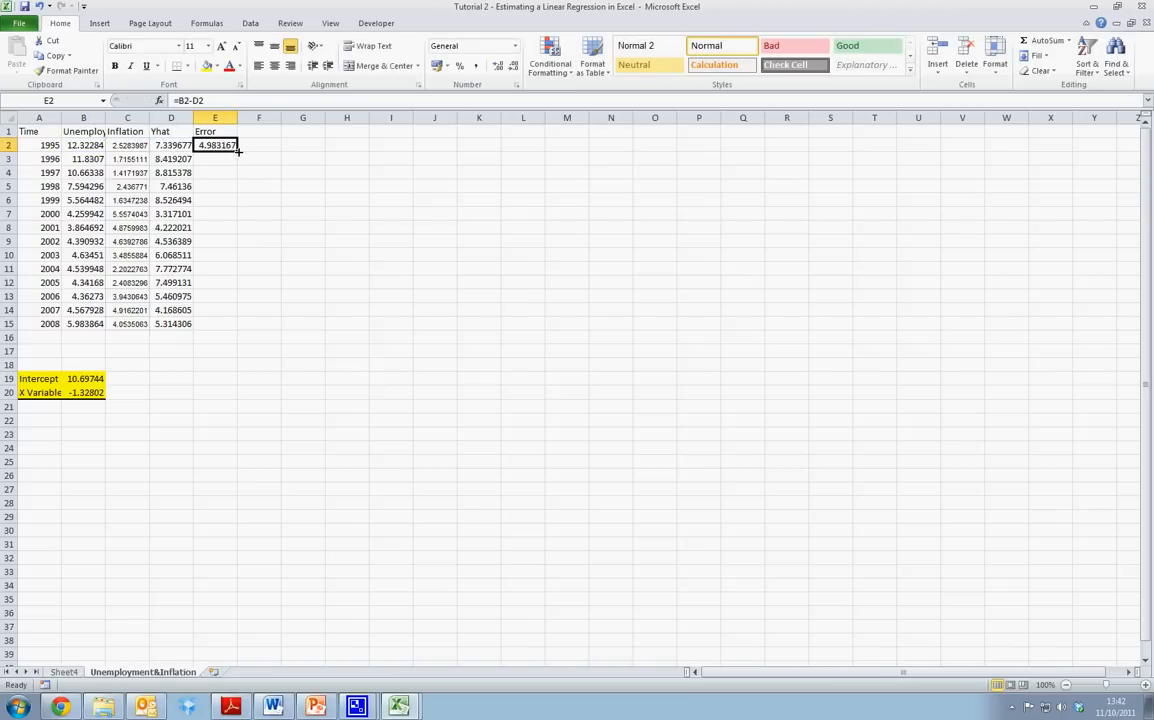
drag(238, 145, 238, 323)
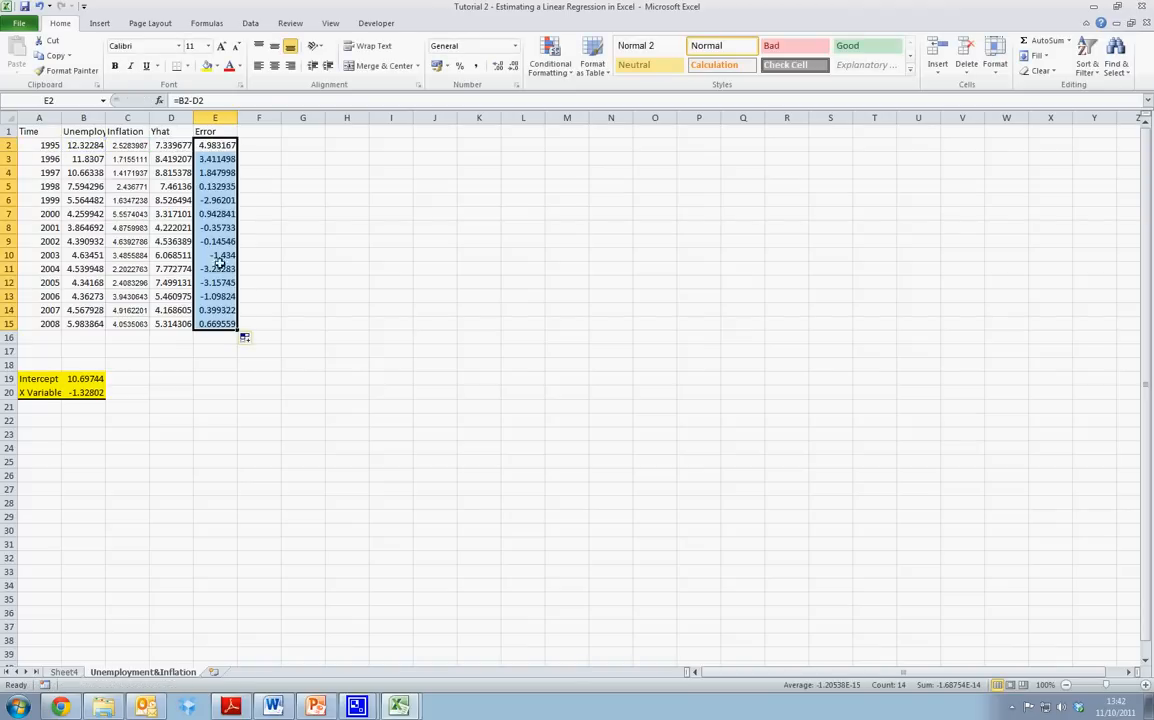
click(215, 145)
text(=sum()
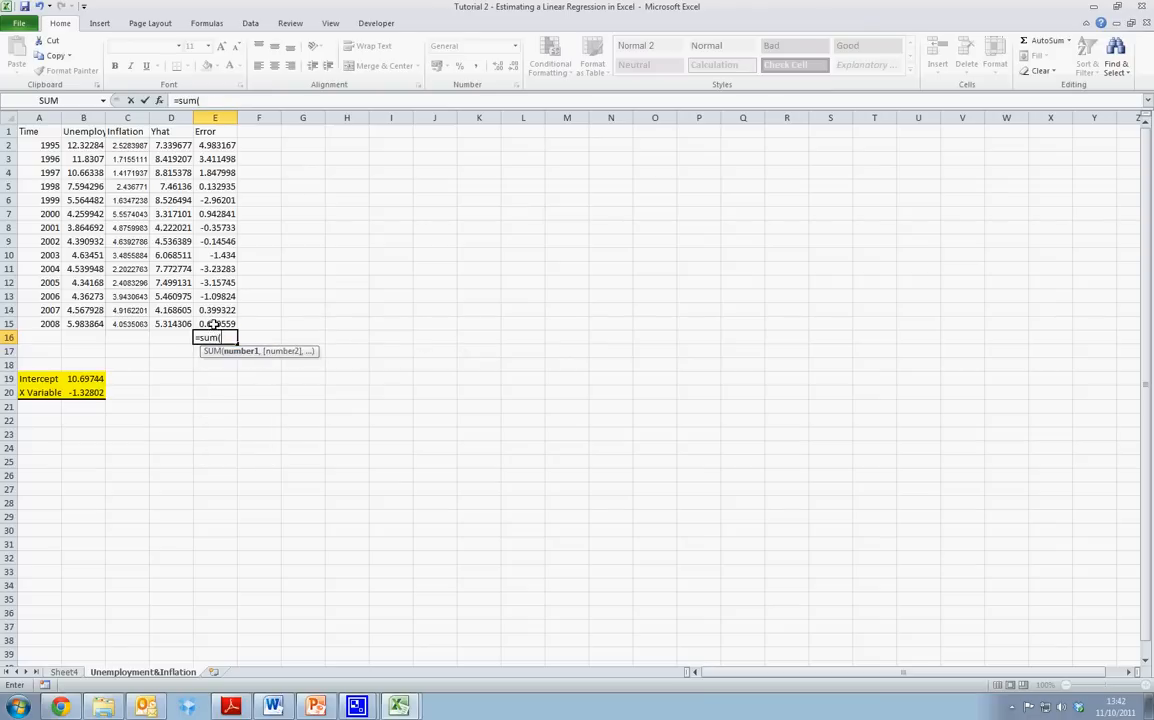
Step: Total the residuals with =SUM(E2:E15) in E16, giving about zero (-1.68754E-14)
key(Return)
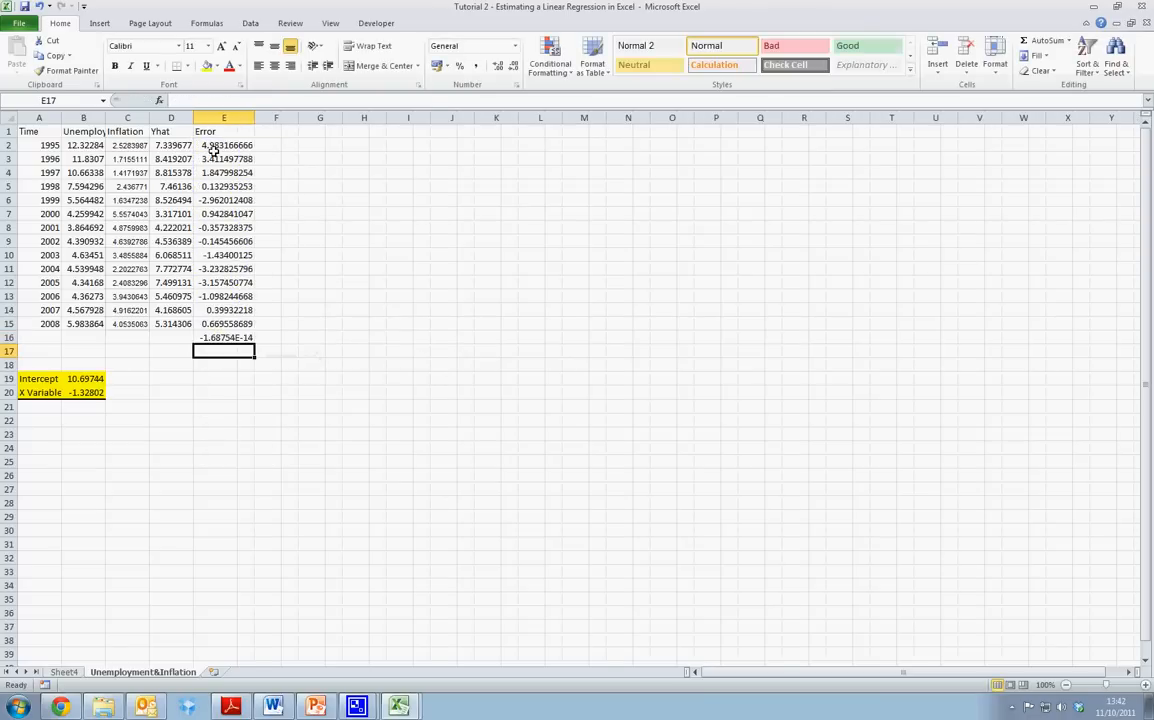
click(224, 337)
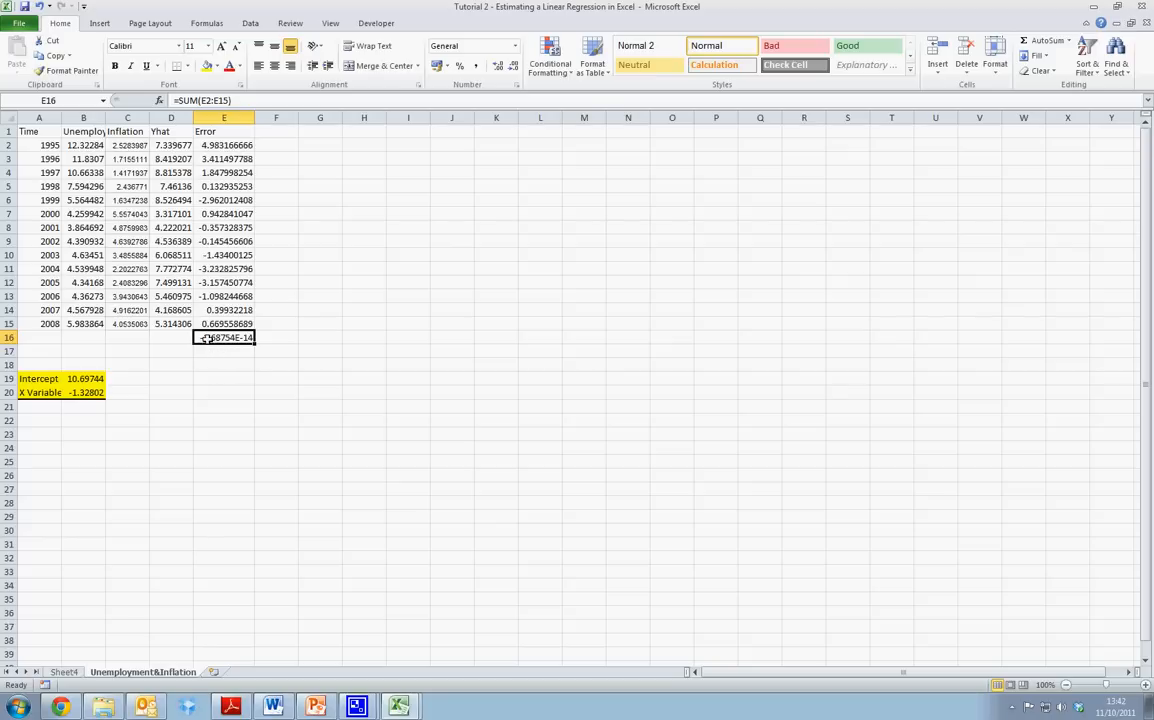
mouse_move(216, 344)
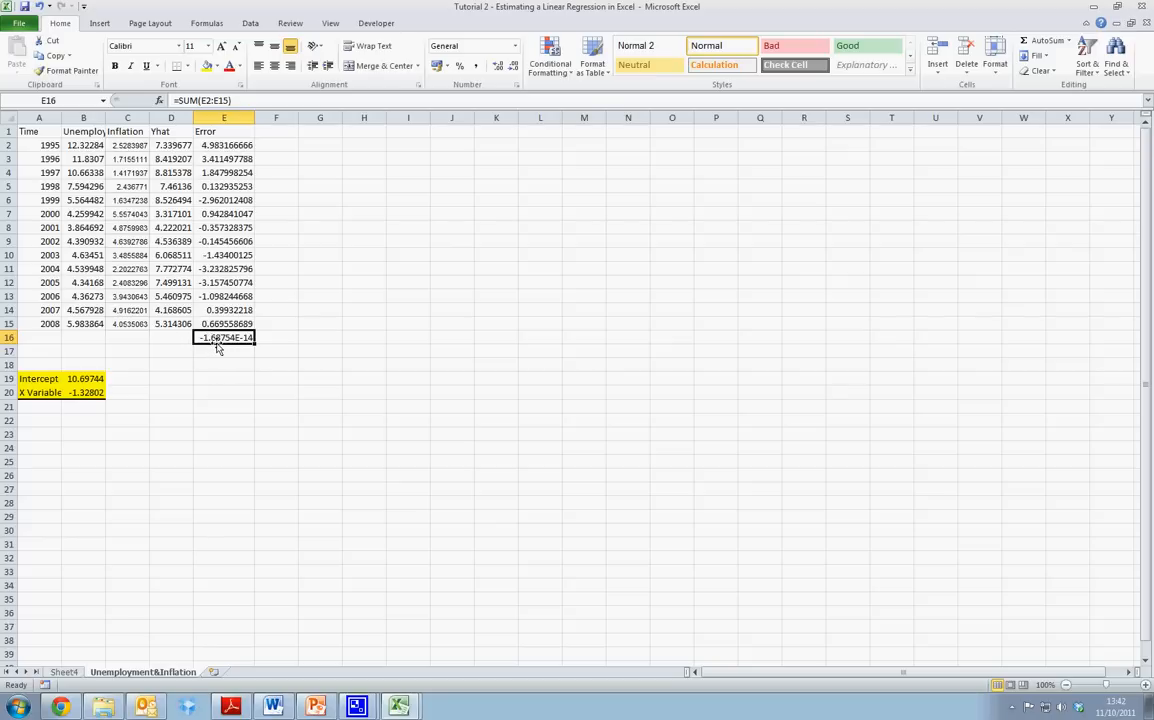
mouse_move(249, 349)
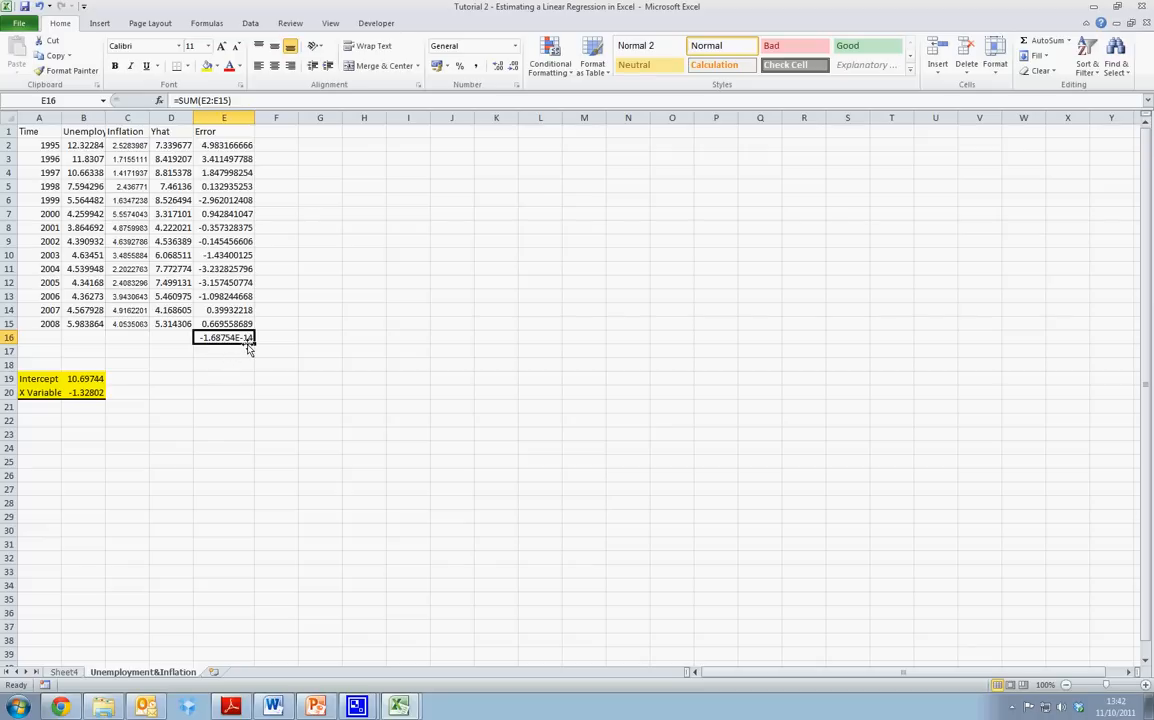
mouse_move(213, 347)
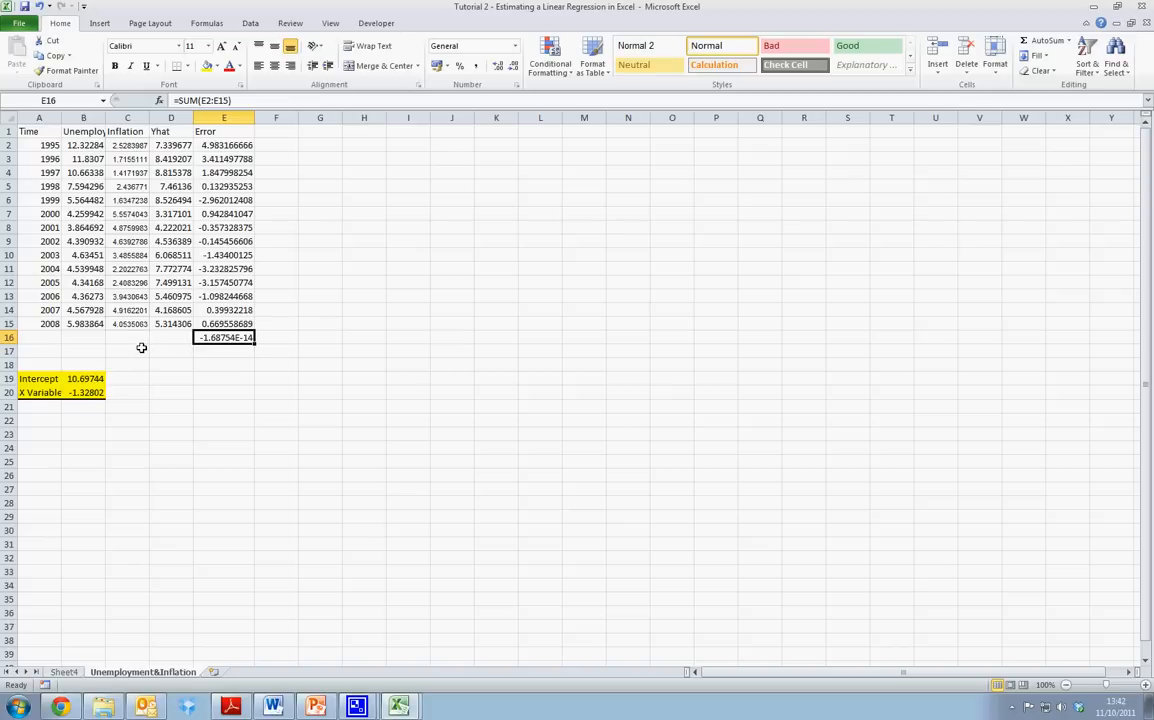
mouse_move(256, 362)
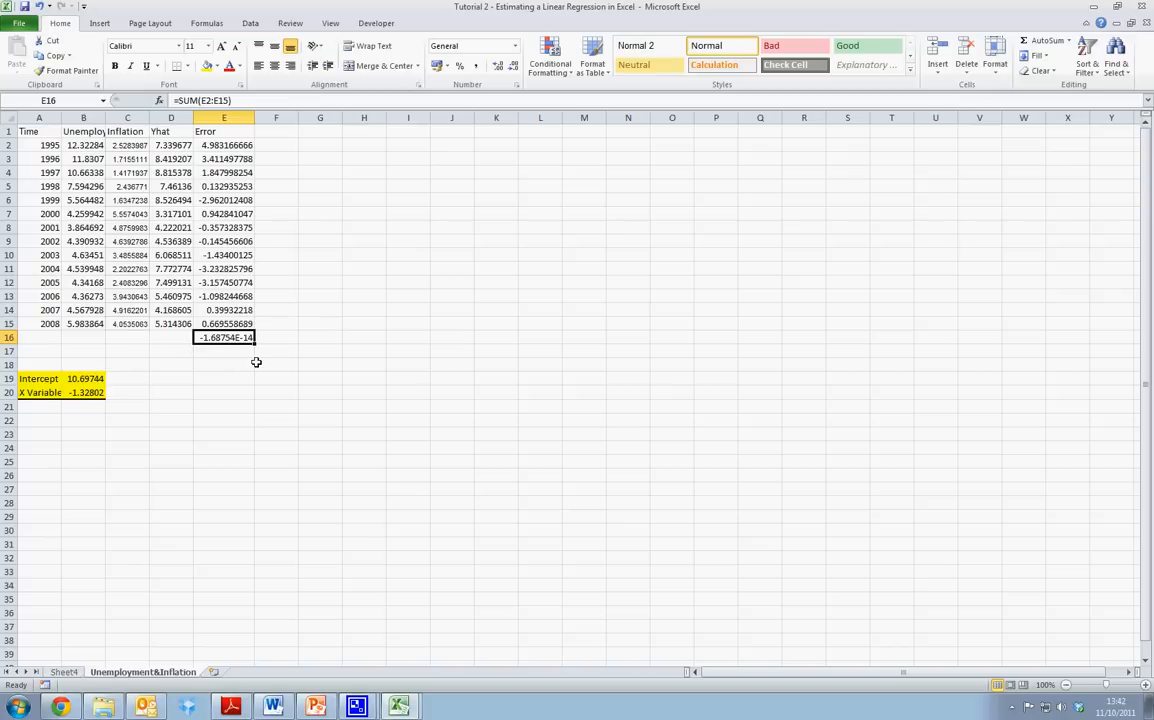
mouse_move(294, 233)
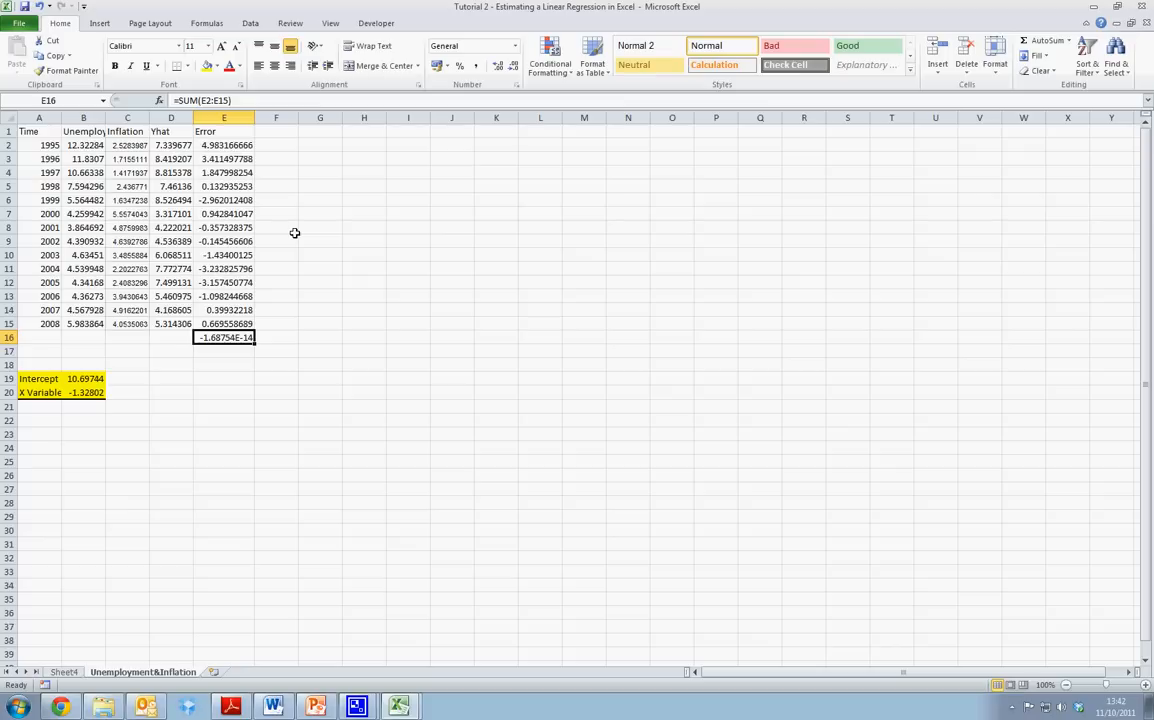
mouse_move(287, 213)
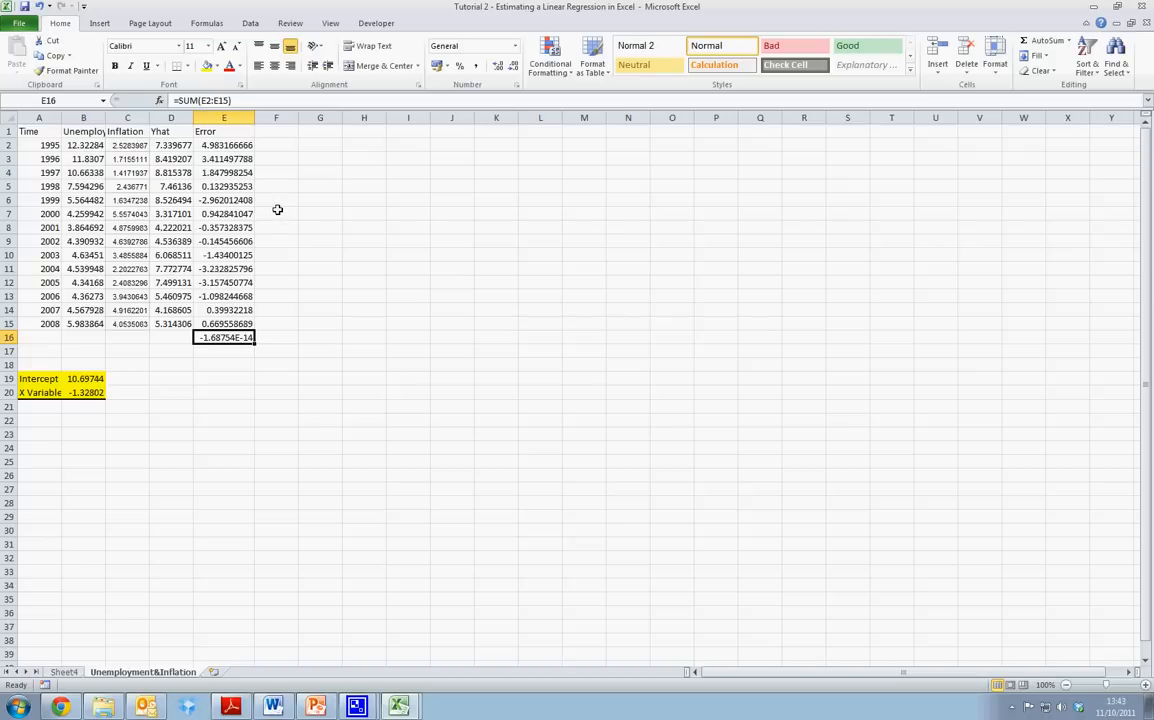
mouse_move(283, 147)
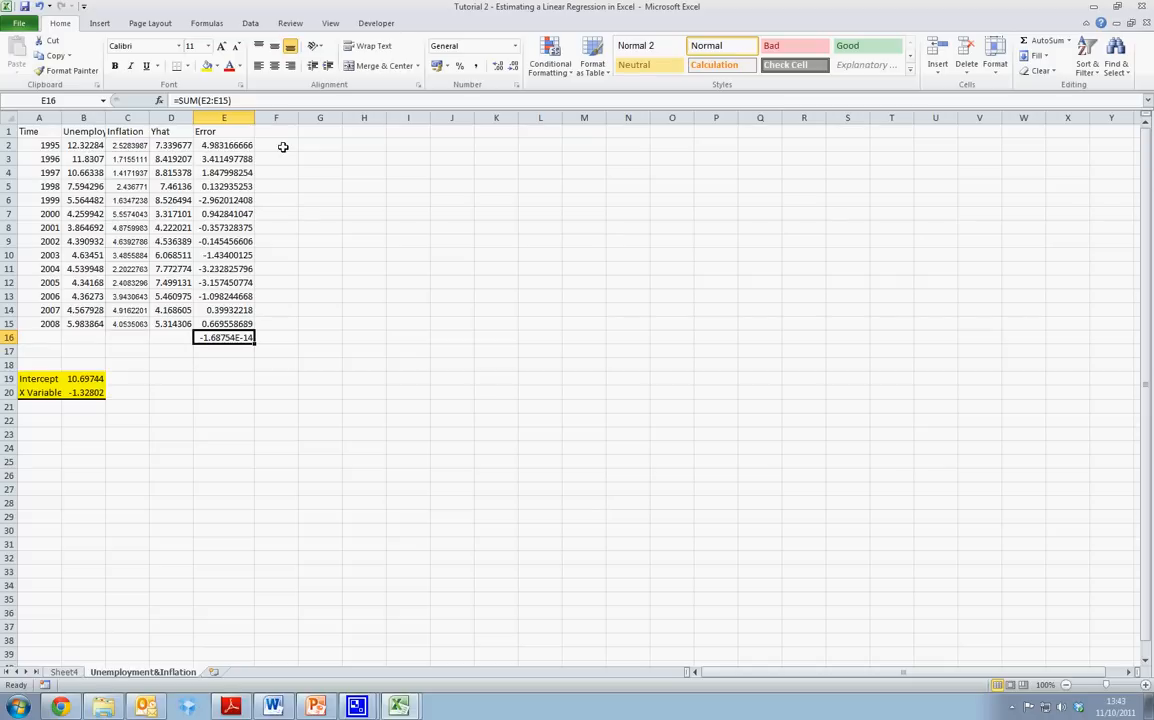
Step: Fill F2:F15 with squared errors using =E2^2
click(276, 145)
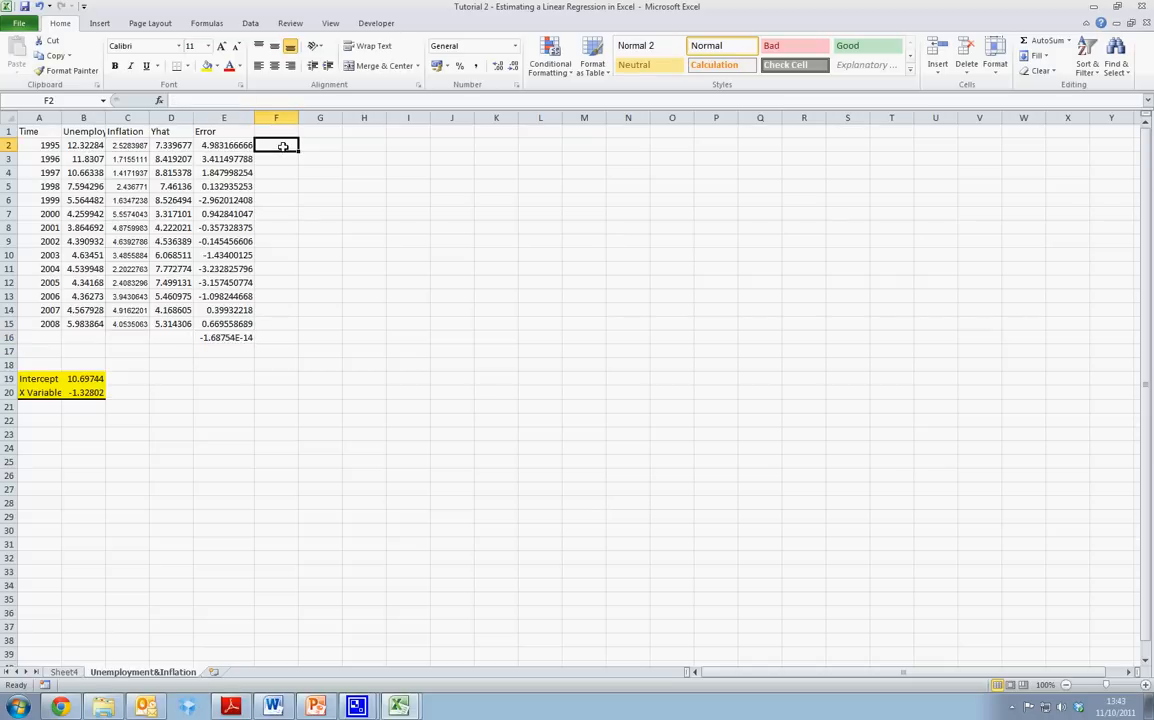
text(=E2)
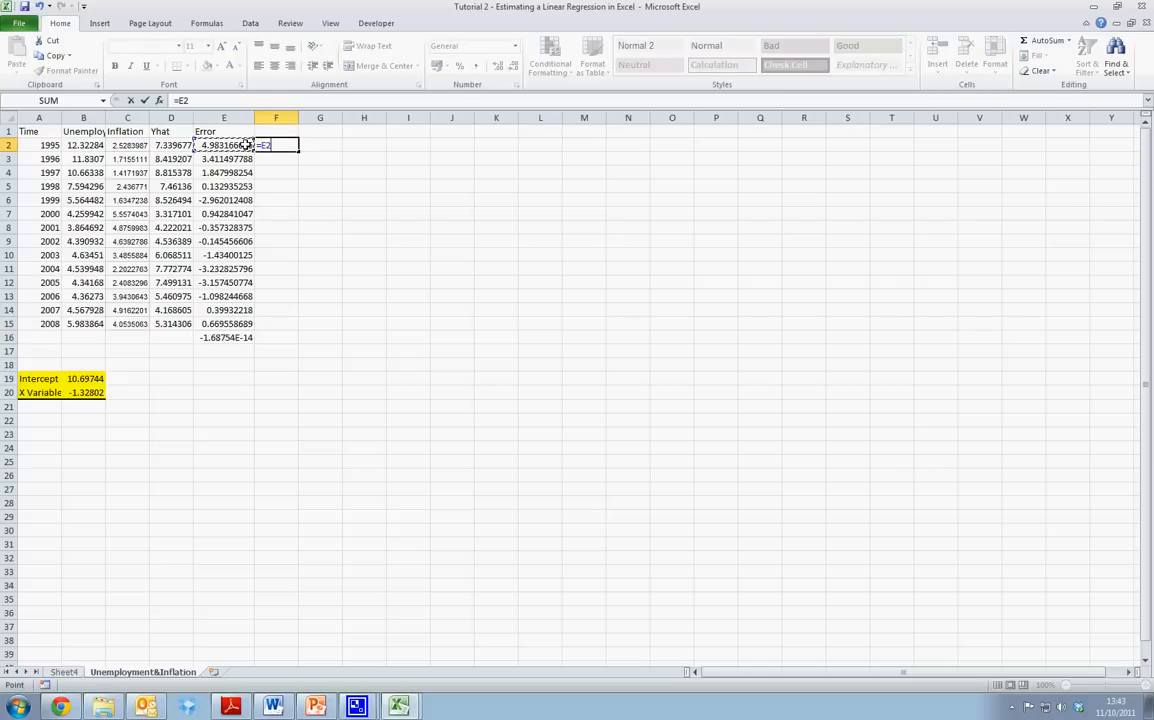
text(^2)
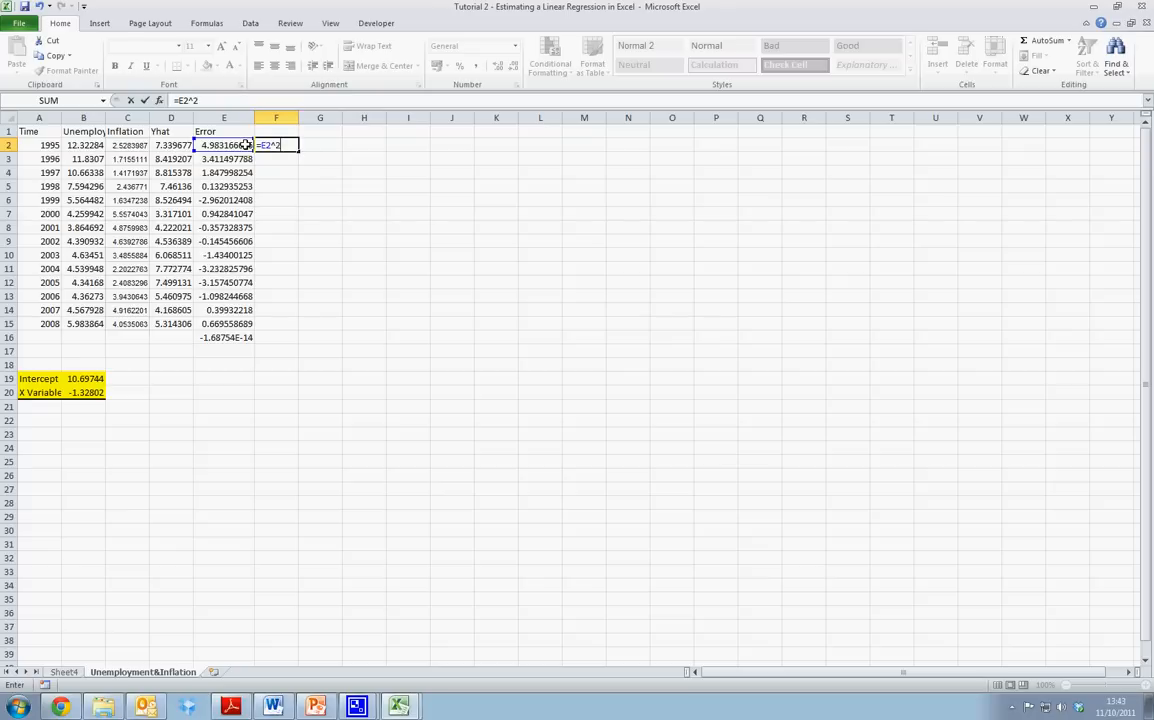
key(Return)
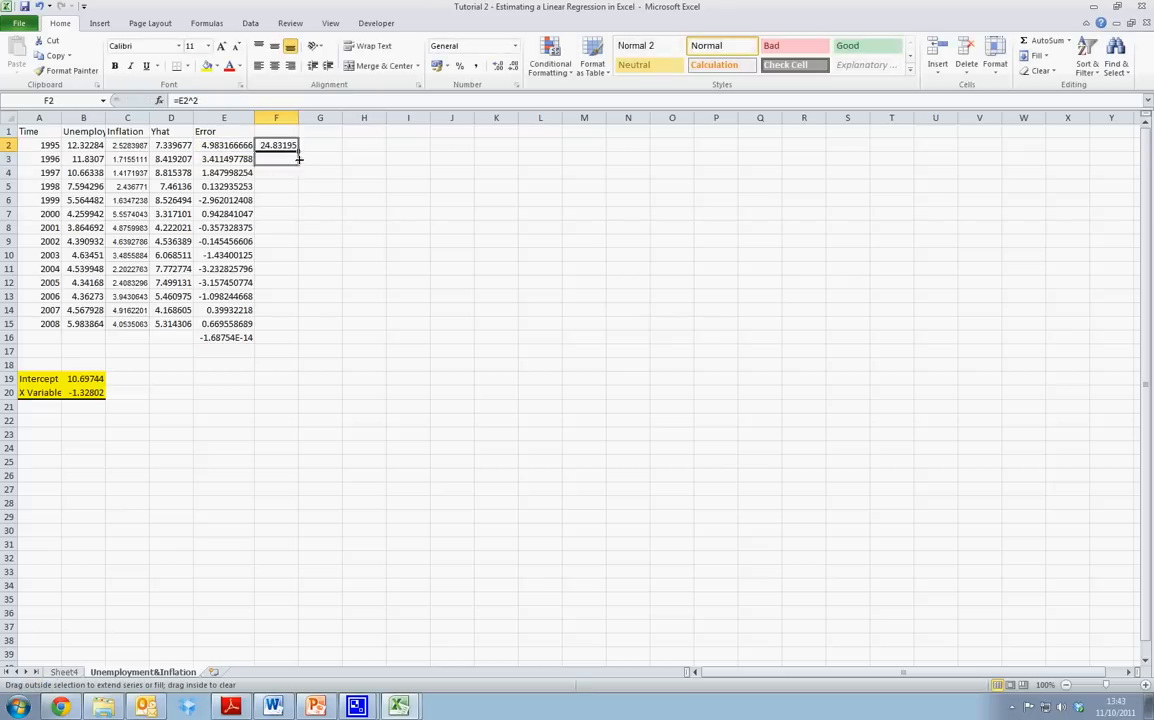
drag(277, 145, 277, 337)
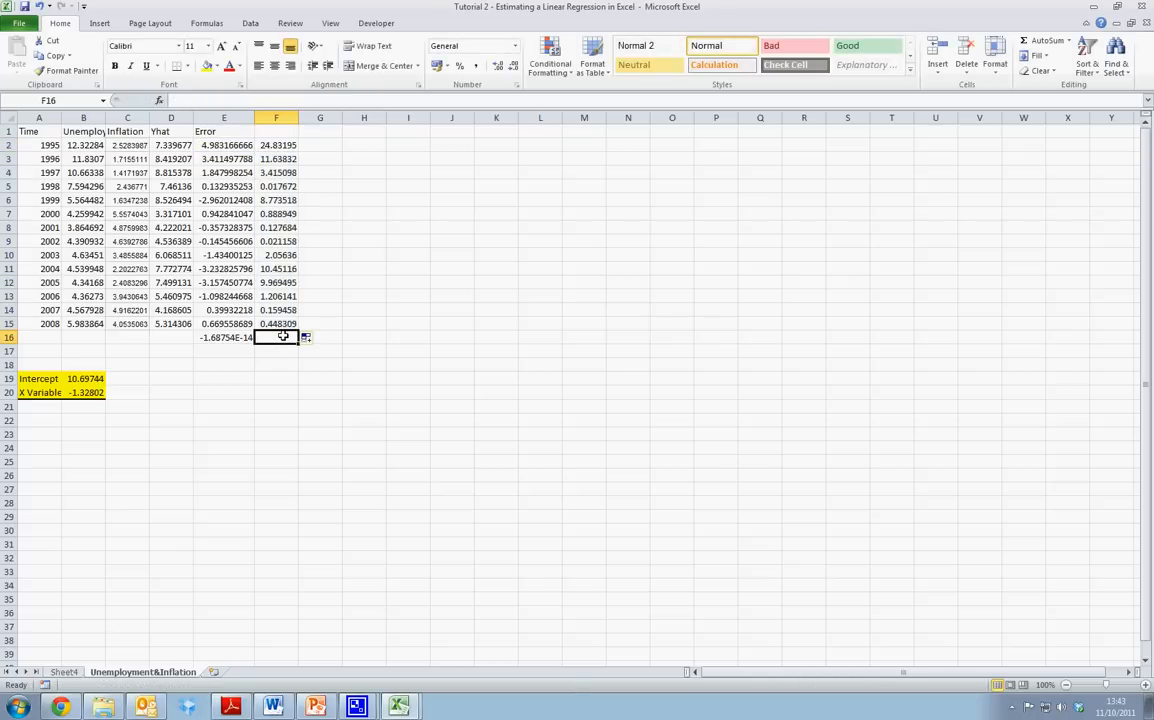
Step: Total the squared errors in F16 (74.00527) and head column F 'Error2'
text(=sum()
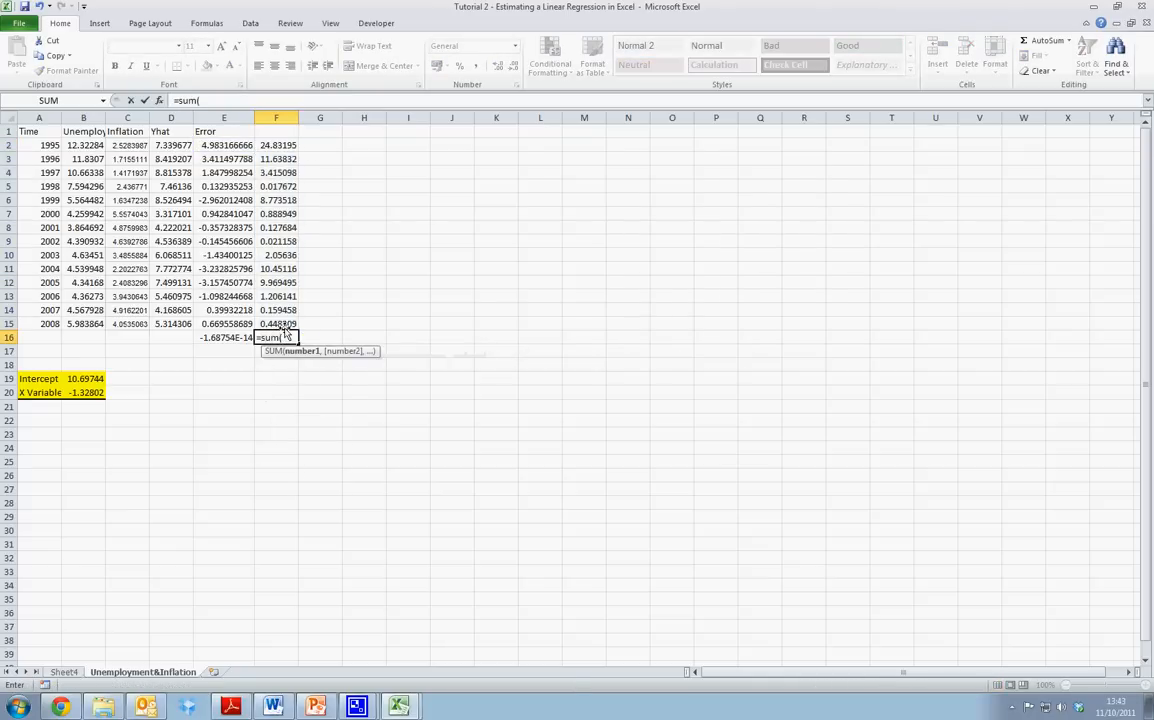
drag(277, 145, 277, 323)
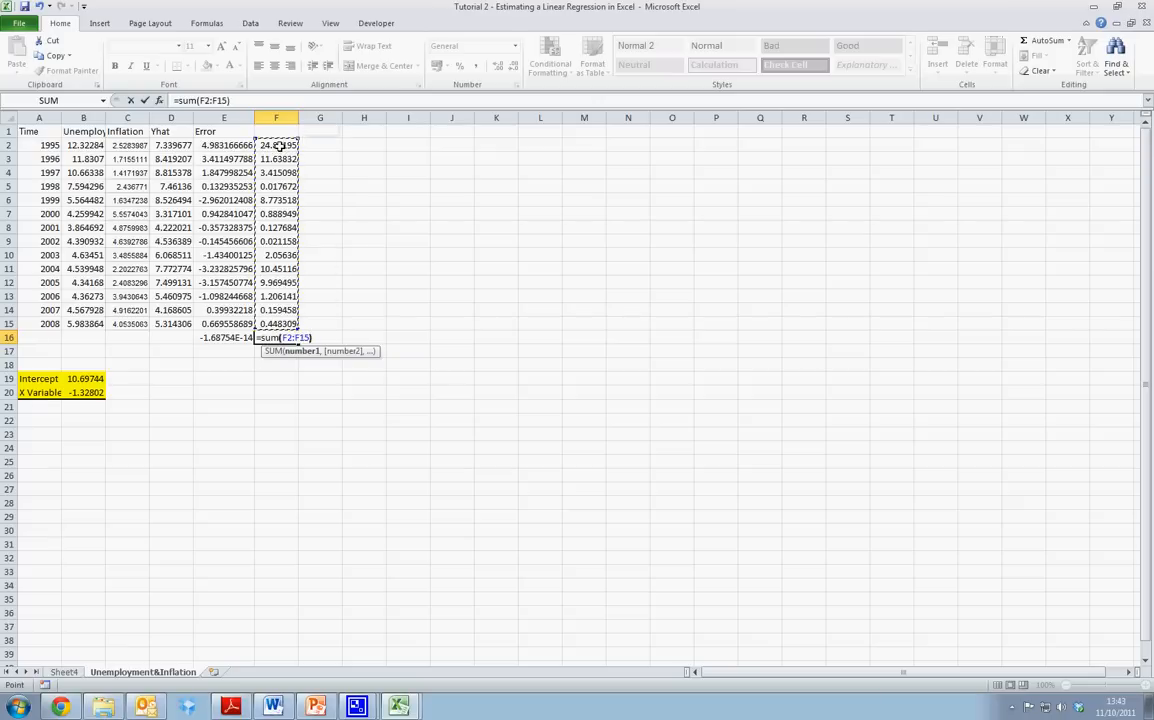
key(Return)
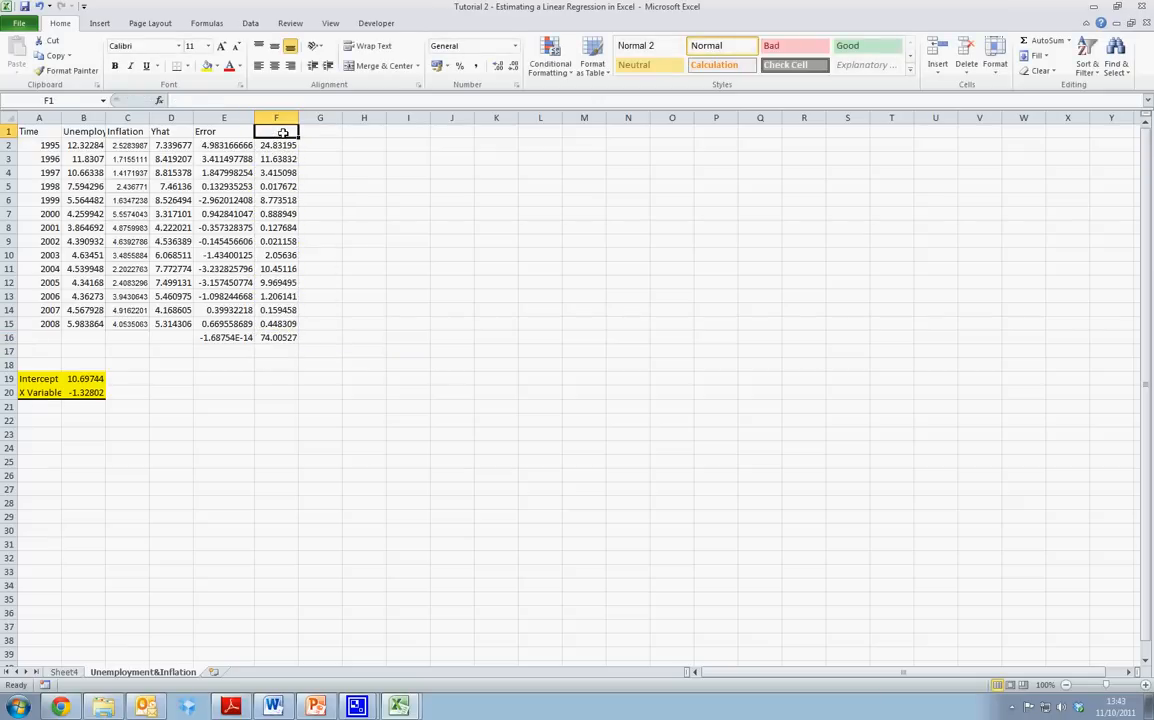
text(Error2)
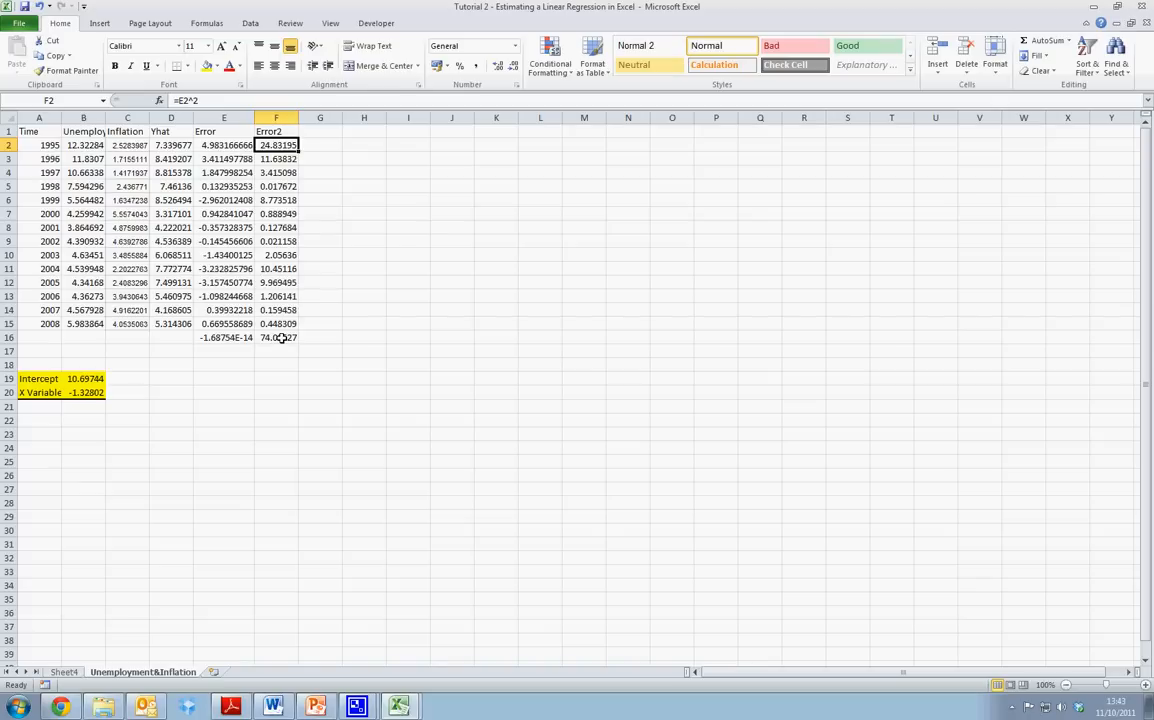
click(277, 337)
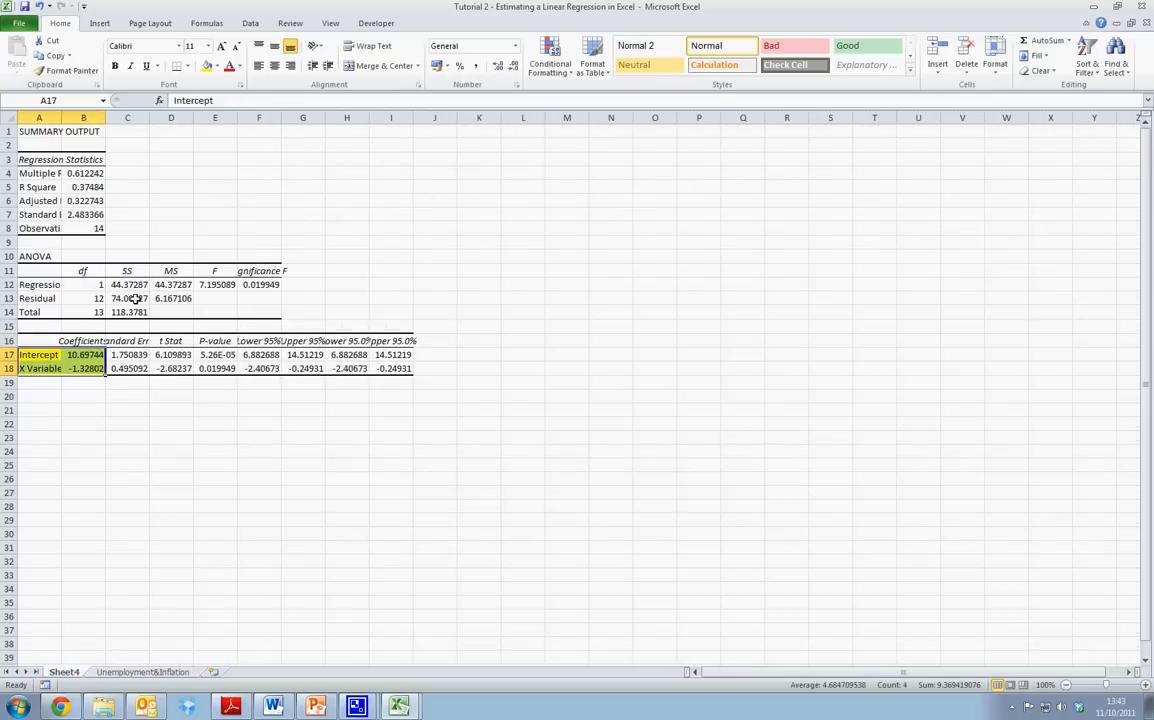
Step: Paint the Residual label, SS heading and residual SS 74.00527 yellow on Sheet4
click(40, 298)
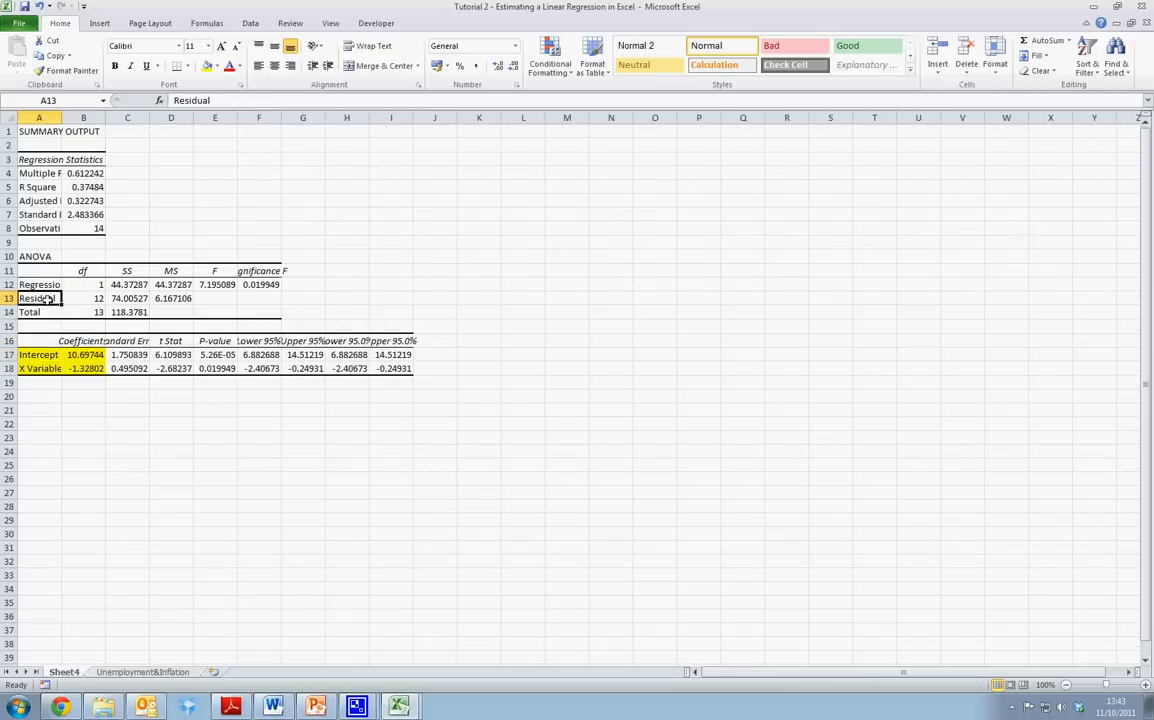
double_click(40, 298)
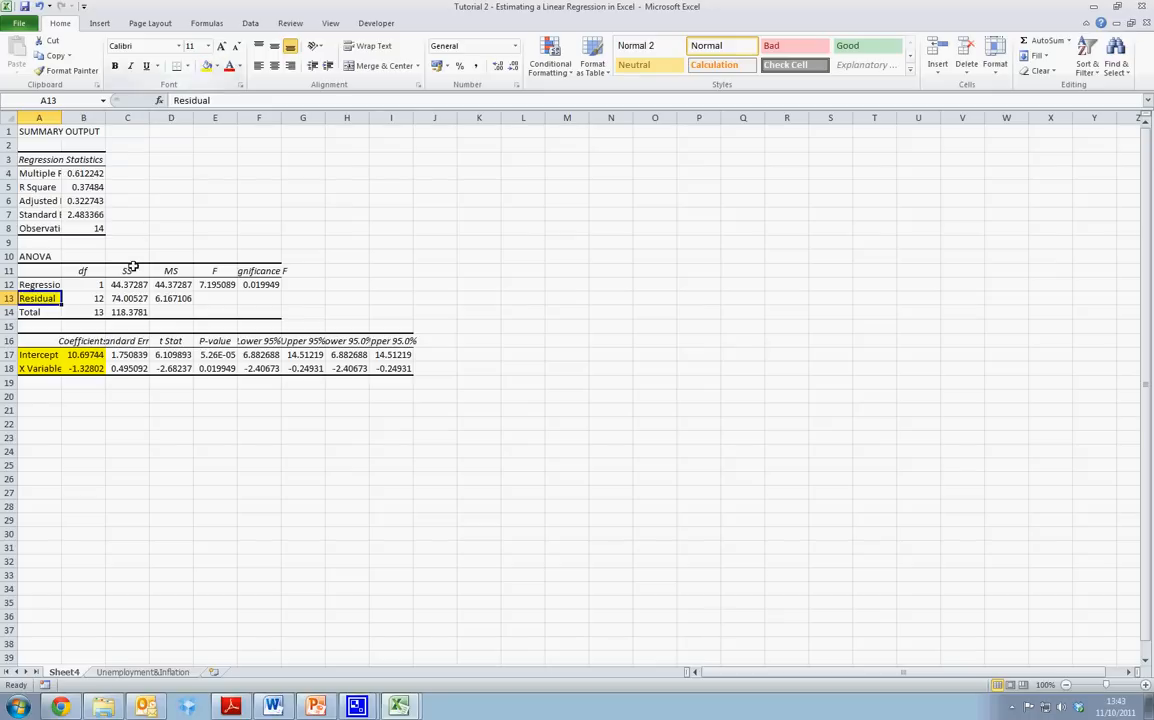
click(127, 270)
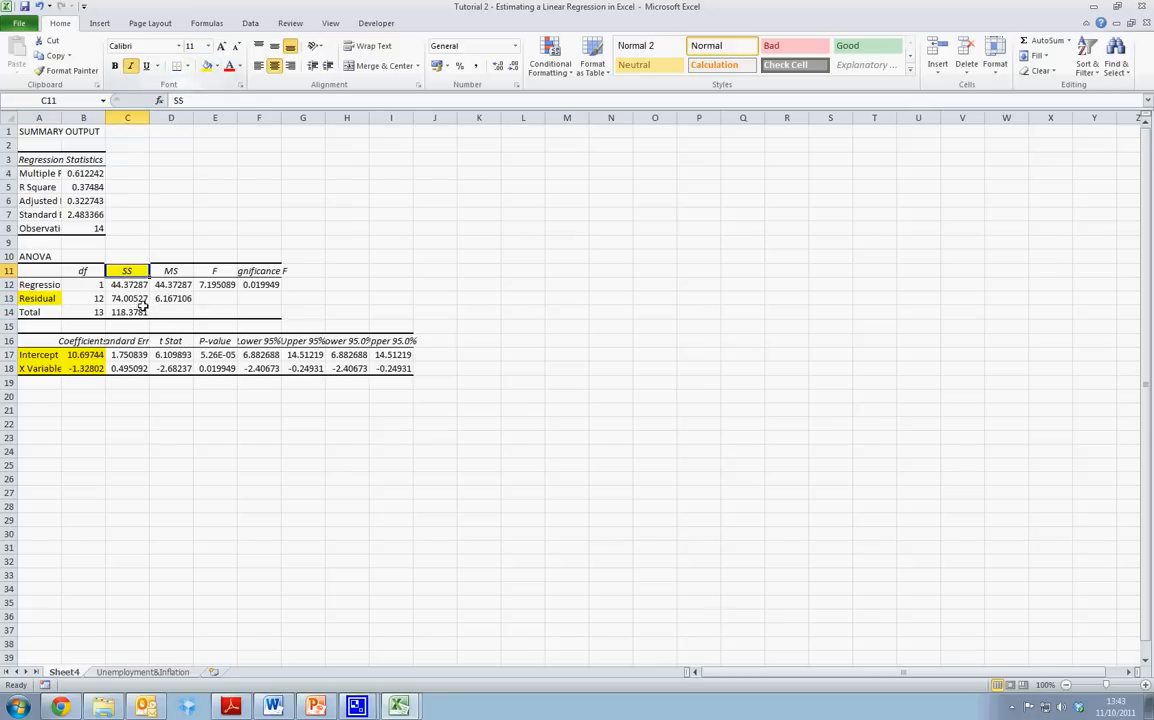
click(128, 298)
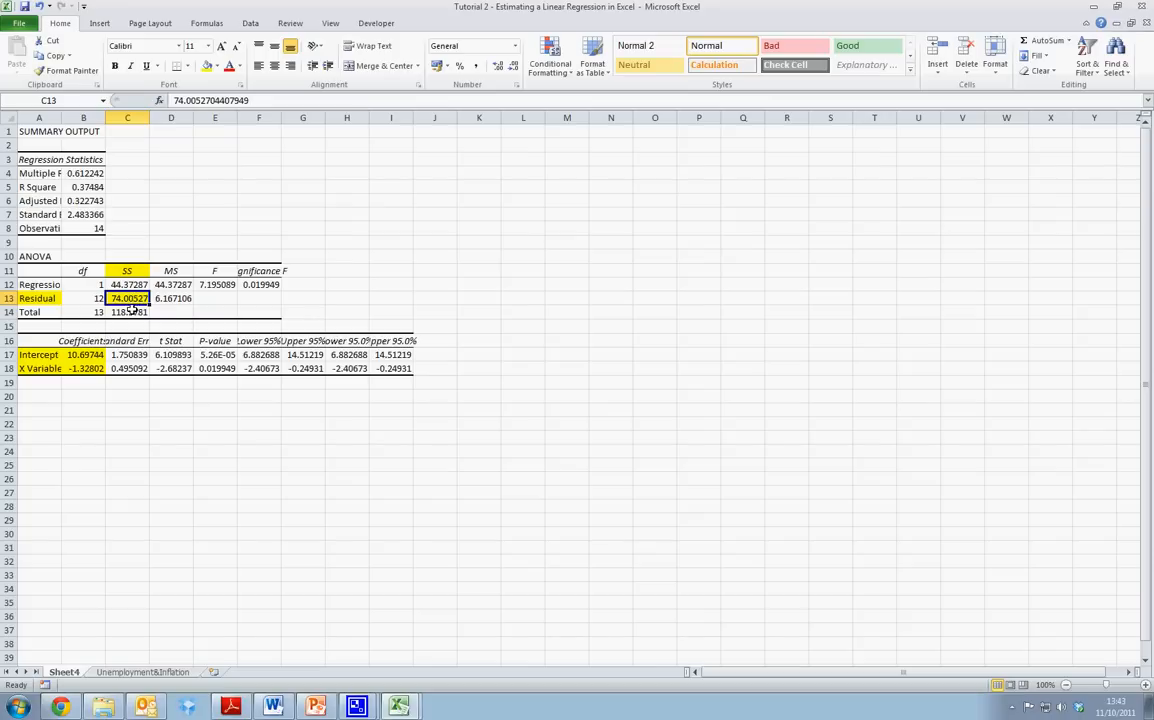
mouse_move(165, 311)
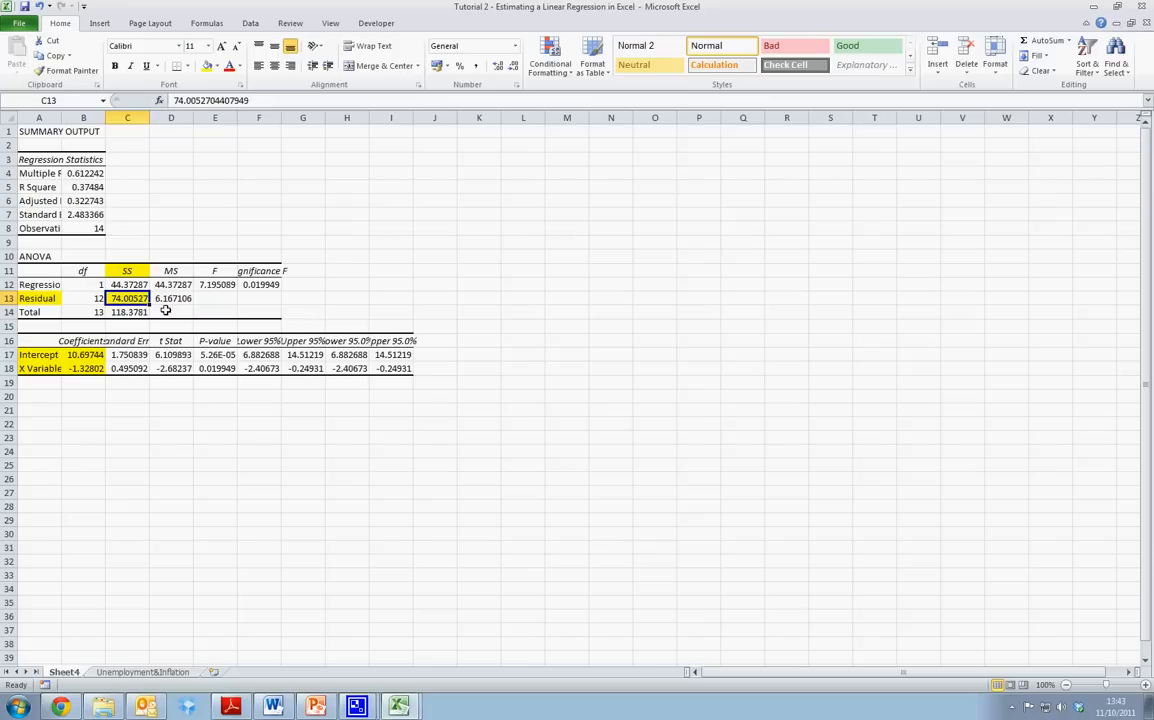
mouse_move(142, 270)
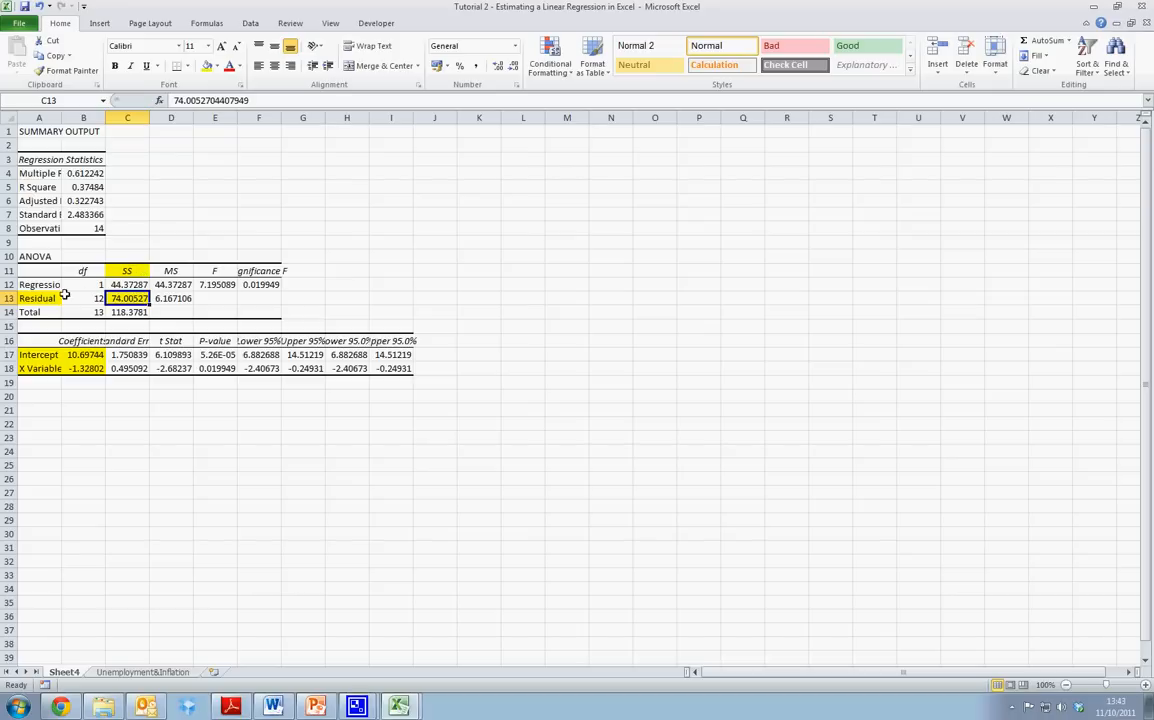
mouse_move(141, 312)
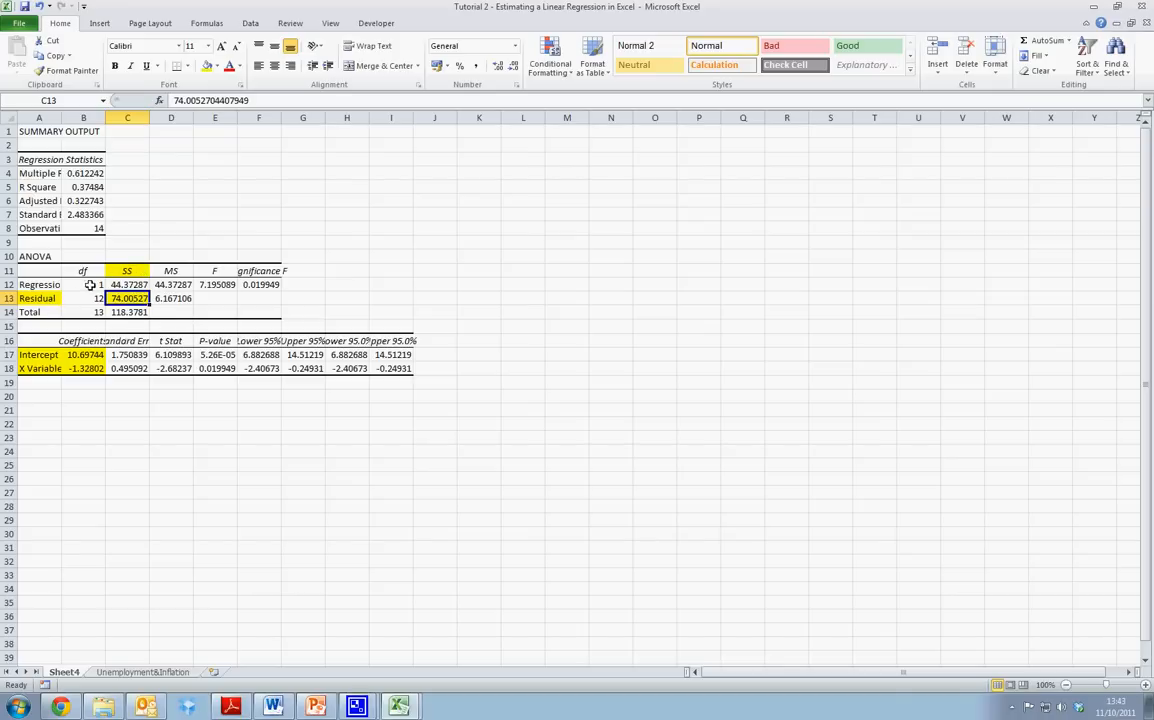
mouse_move(120, 284)
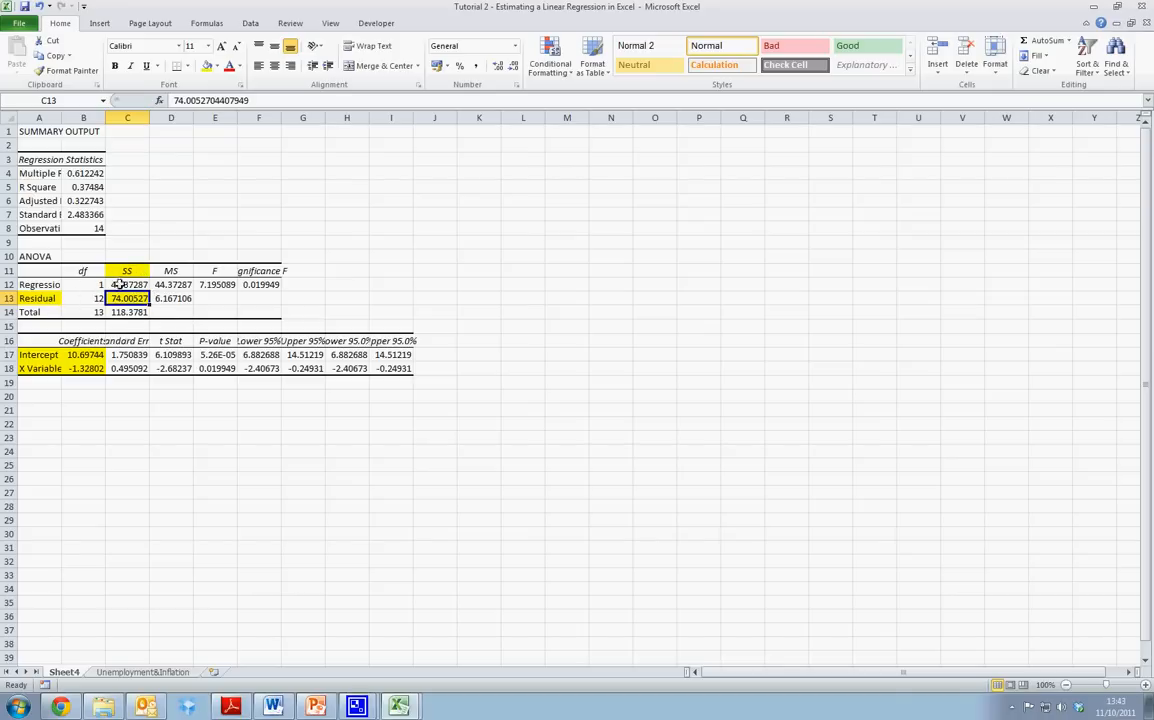
mouse_move(173, 419)
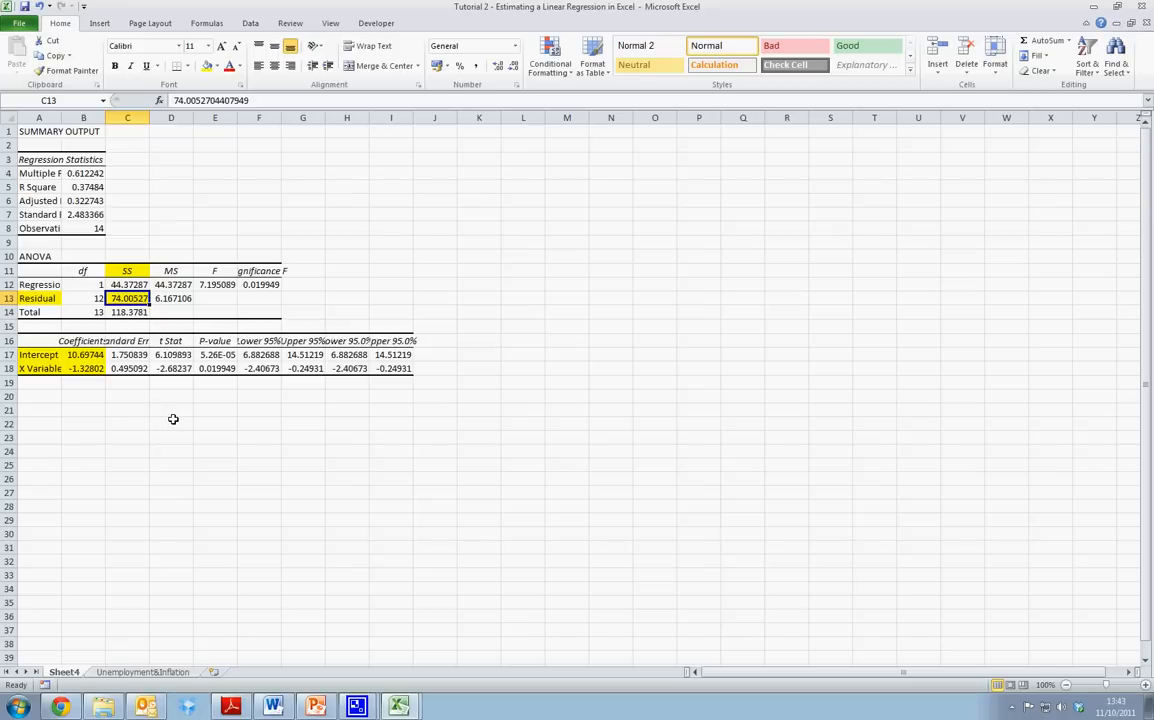
mouse_move(190, 308)
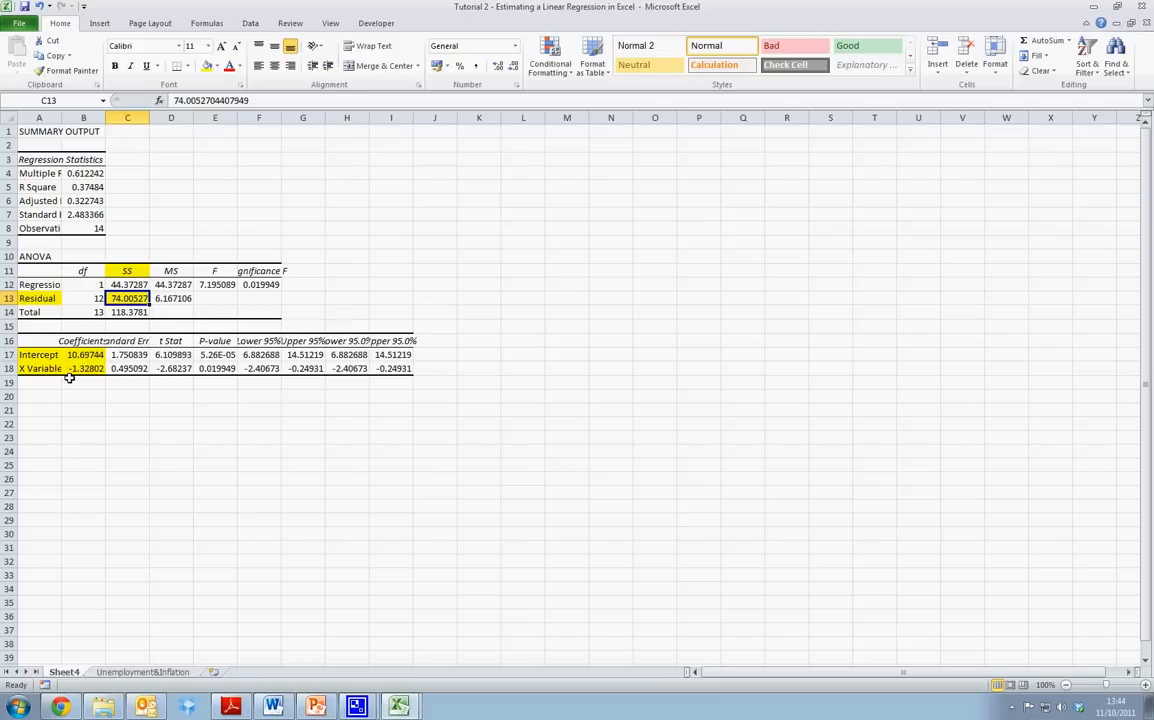
mouse_move(161, 443)
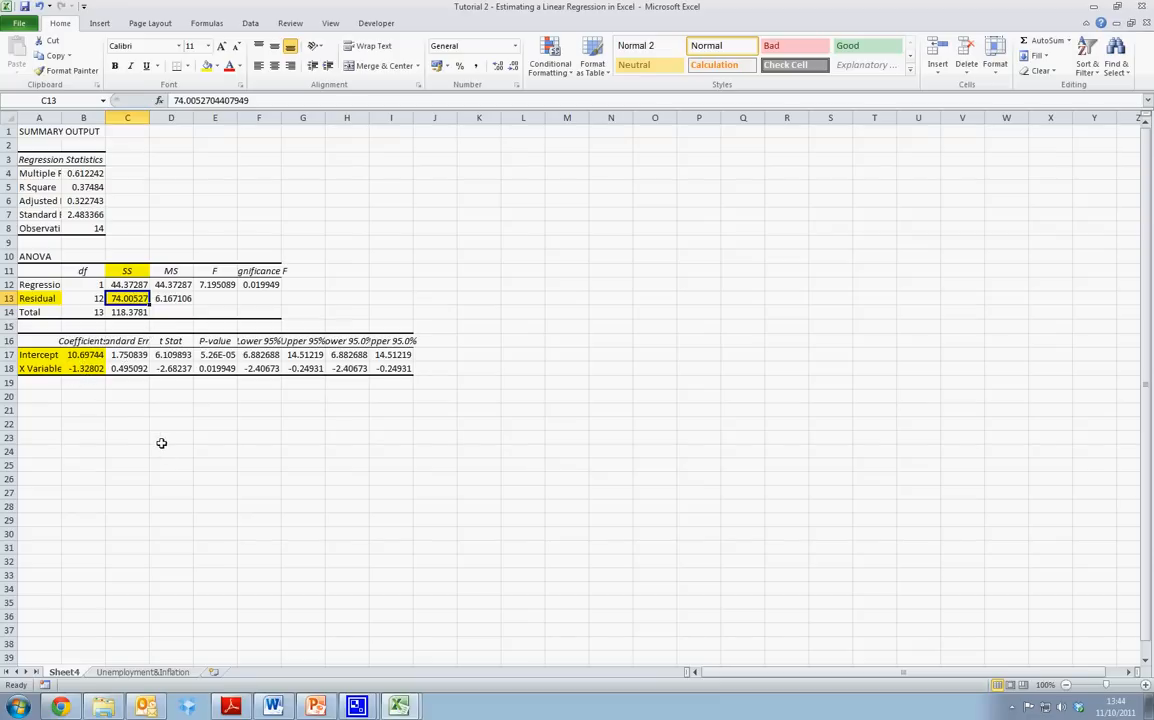